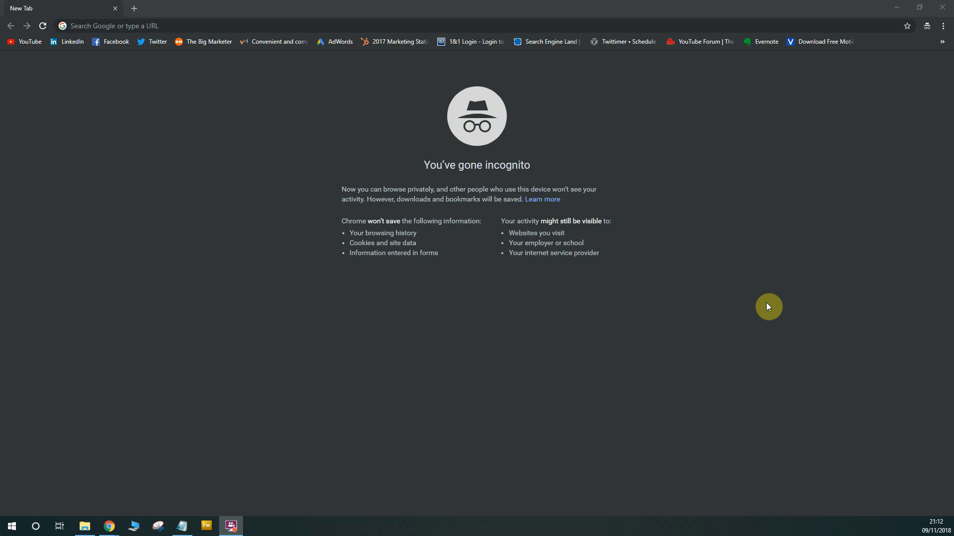
mouse_move(317, 17)
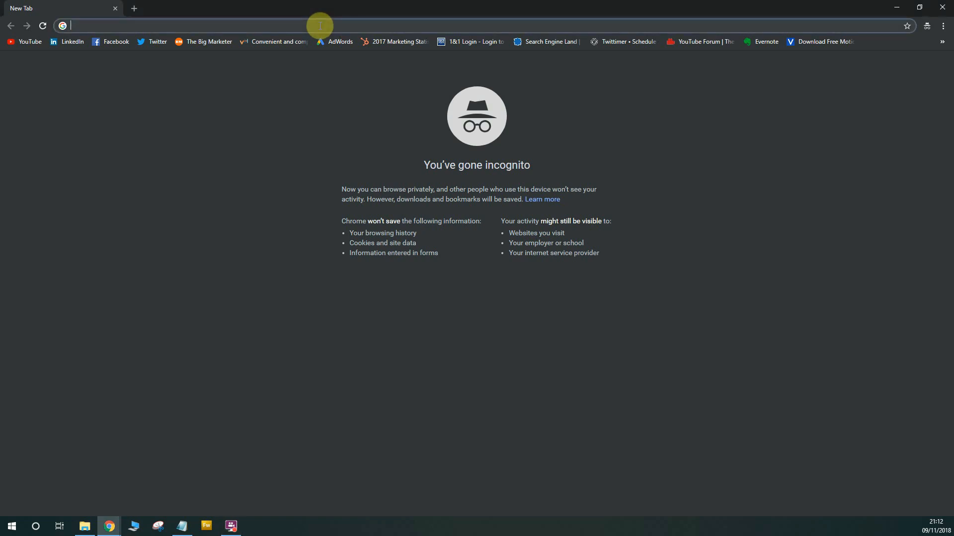
Step: Search Google for 'google my business', dropping the autocompleted 'logo' suffix
text(google my business logo)
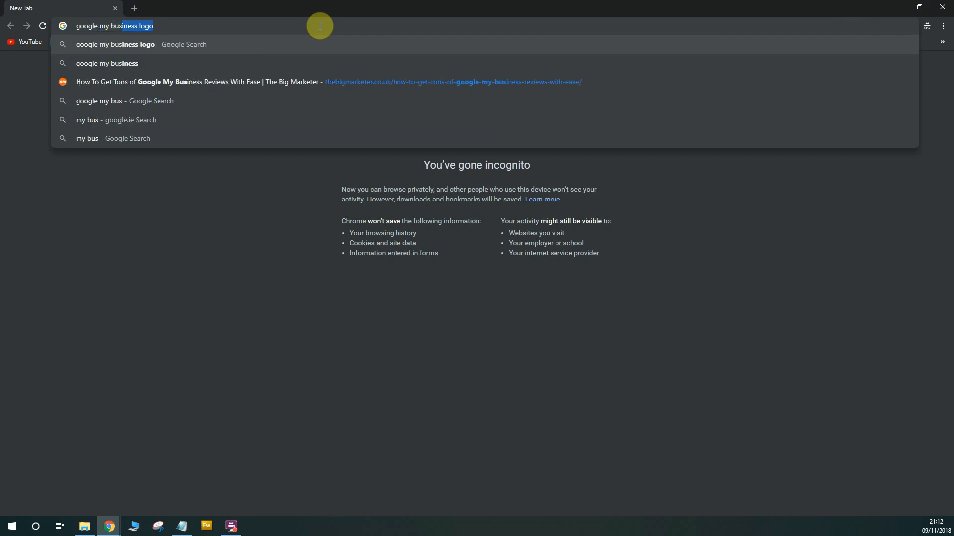
key(Return)
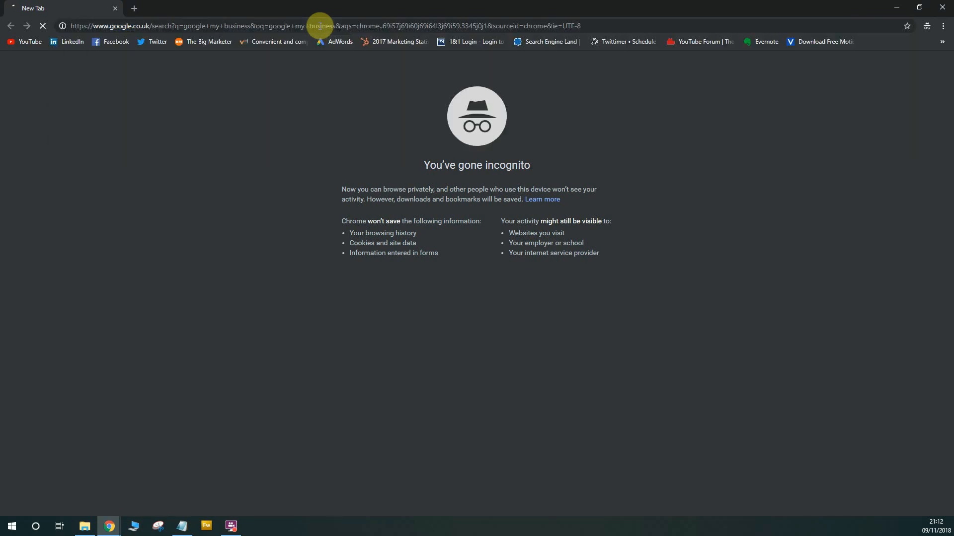
key(Return)
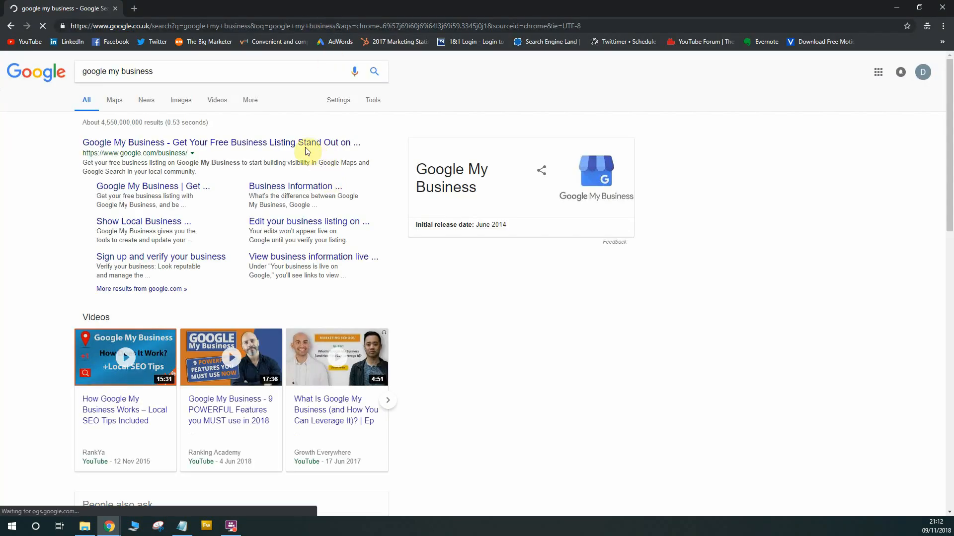
mouse_move(305, 148)
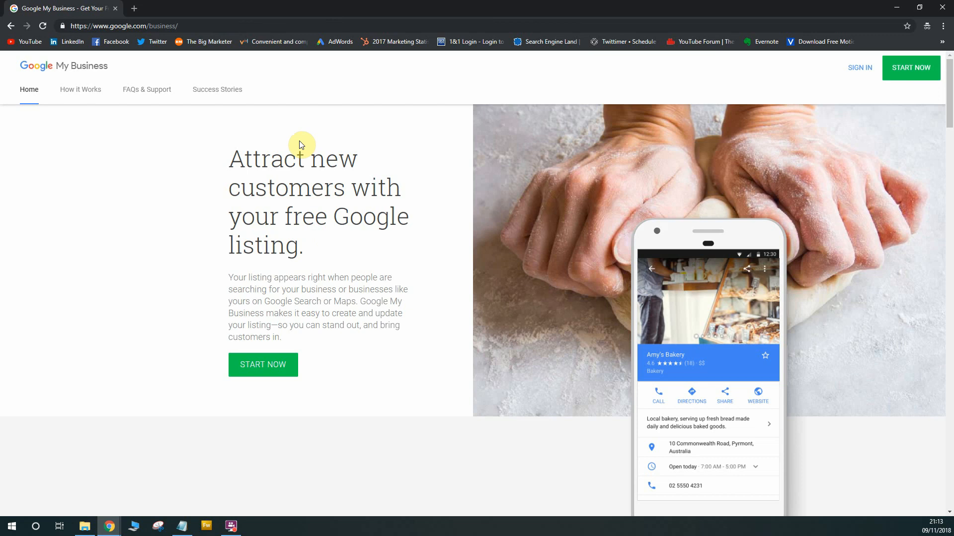
mouse_move(318, 149)
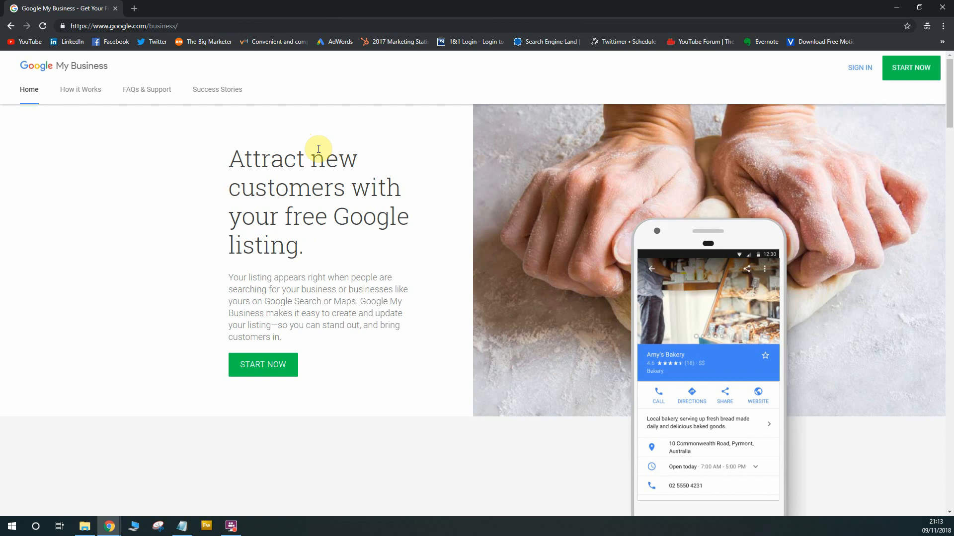
Step: Start a new business listing via START NOW on the home page
scroll(down, 3)
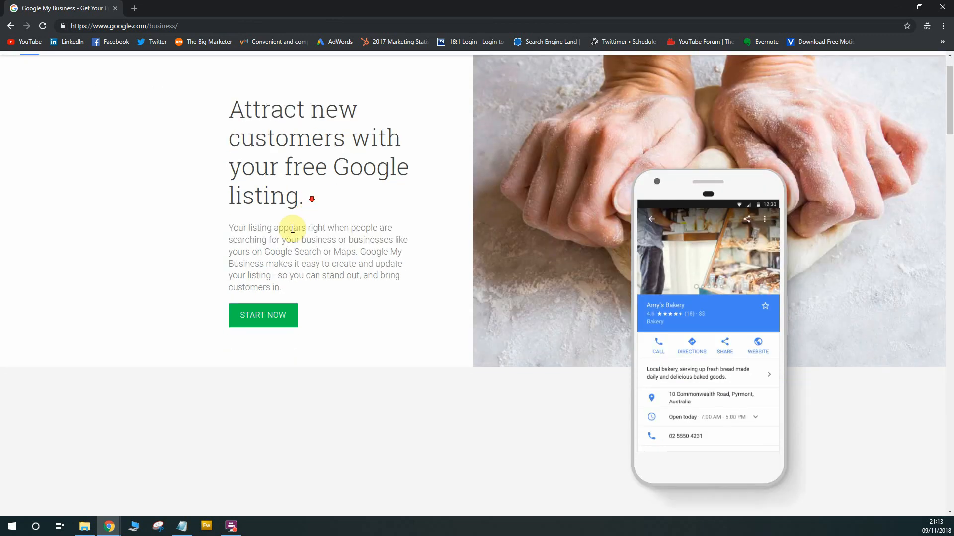
click(262, 315)
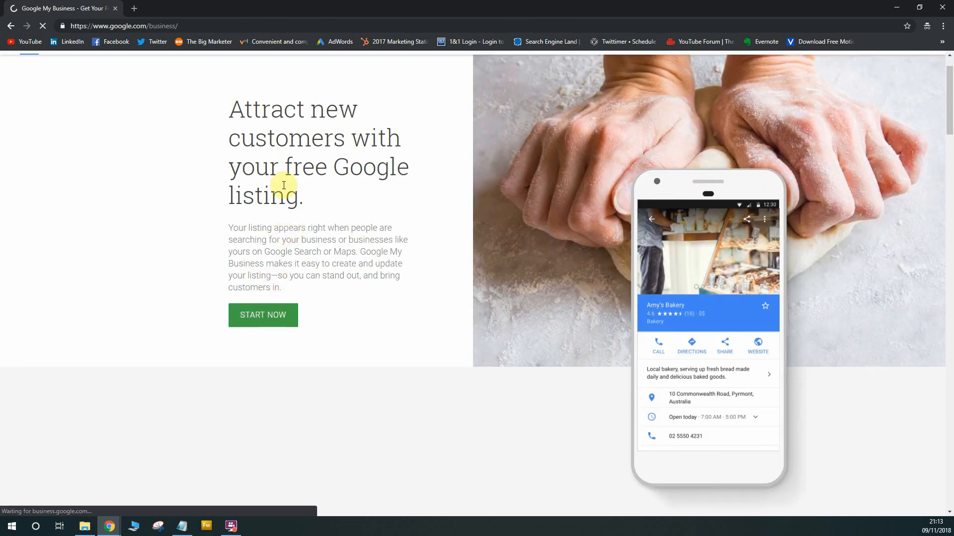
Step: Check the signed-in account panel, then focus the empty Business name field
click(262, 315)
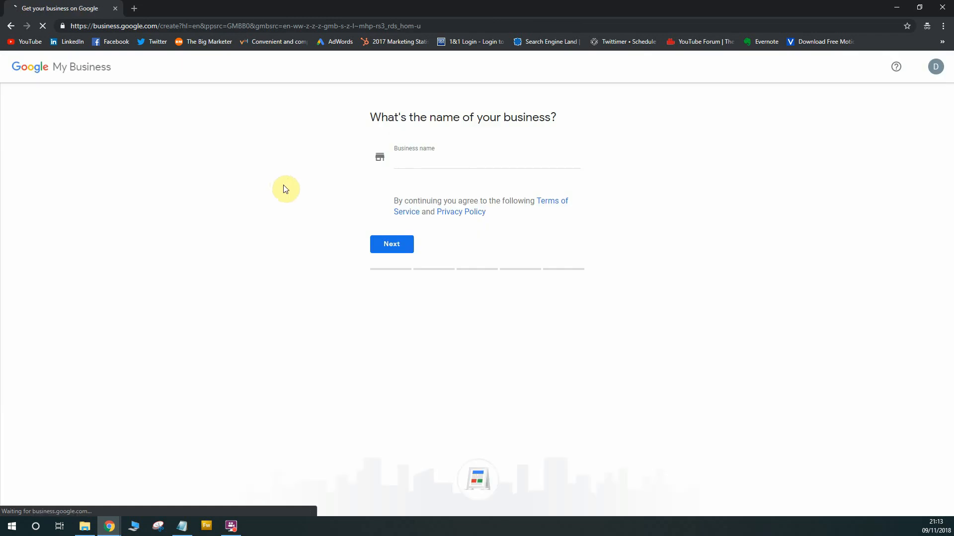
mouse_move(839, 150)
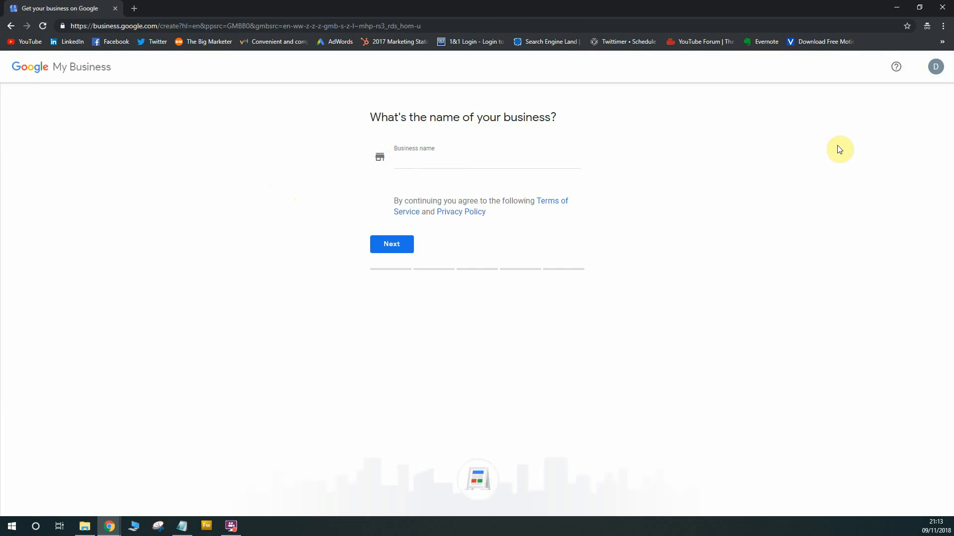
mouse_move(935, 66)
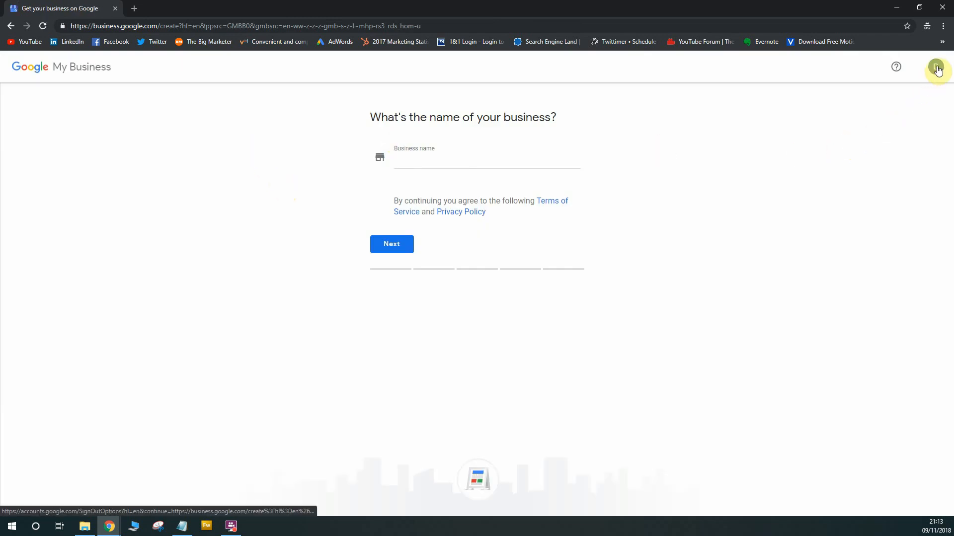
click(936, 67)
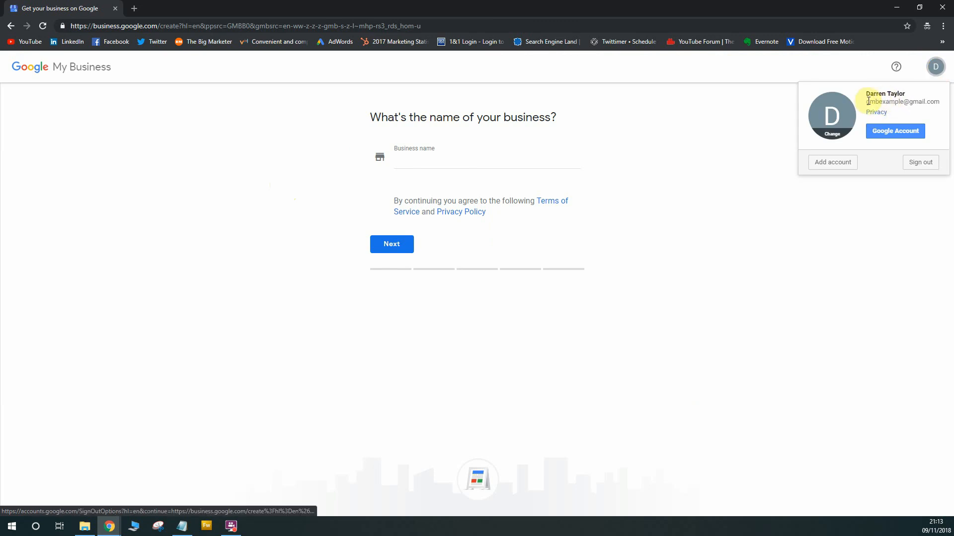
click(741, 132)
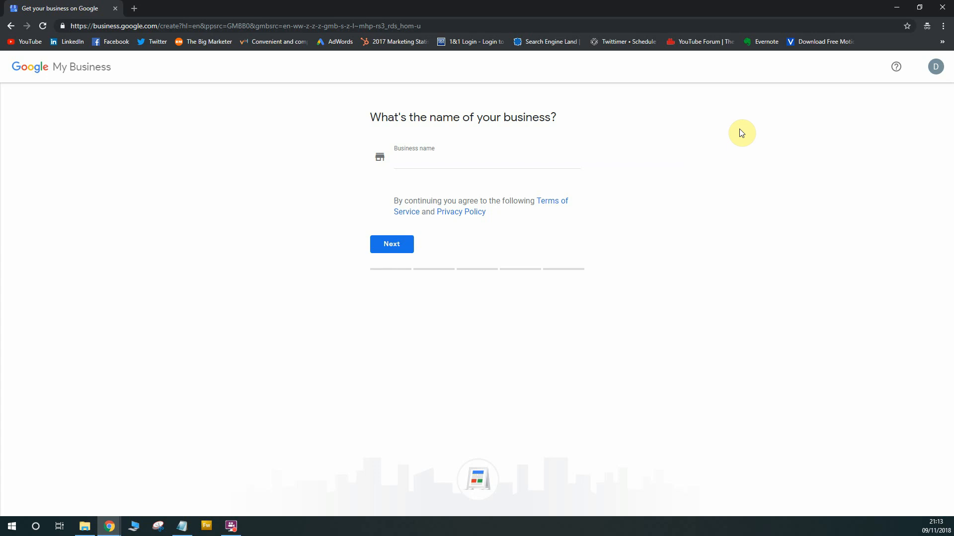
click(457, 162)
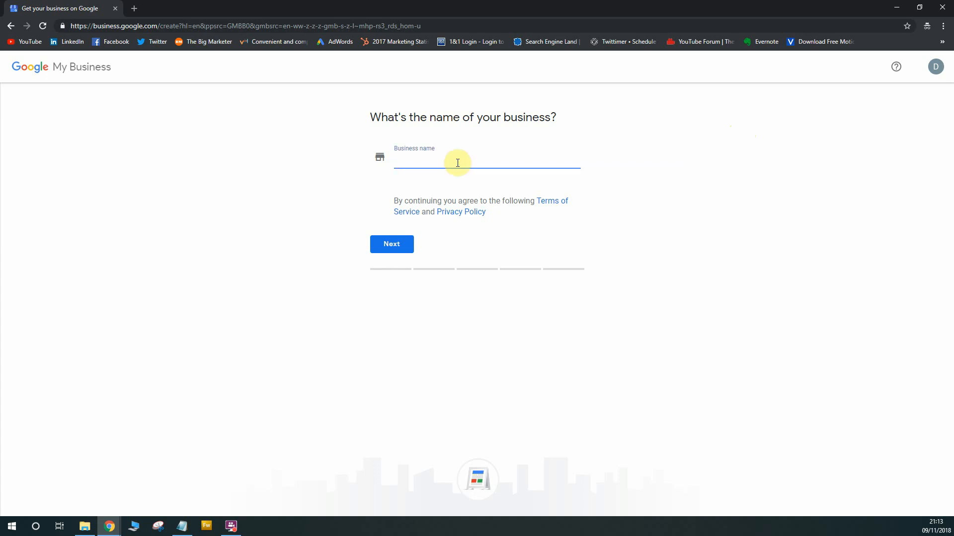
Step: Enter 'Bobs Plumbers', create a business with that name and continue to location
text(Bobs)
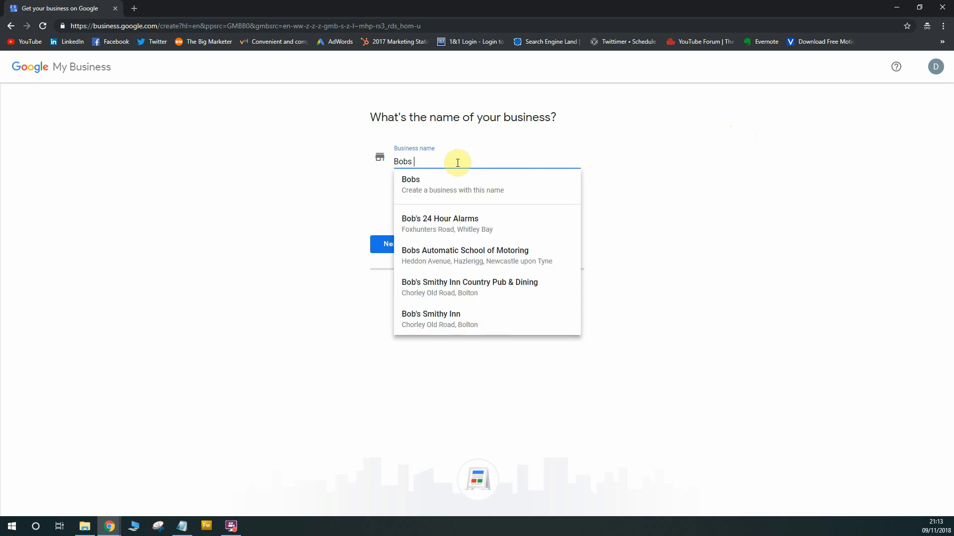
text(Plumbers)
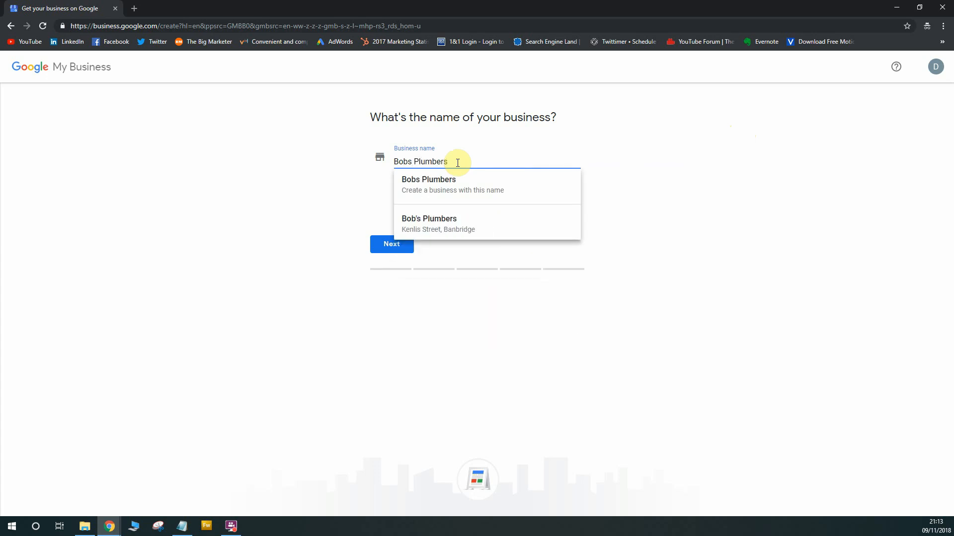
mouse_move(470, 186)
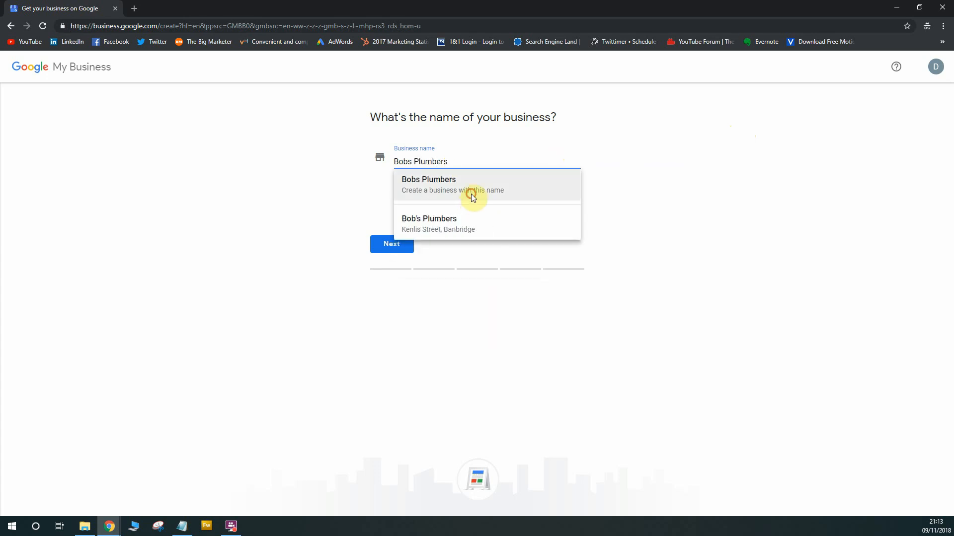
click(453, 185)
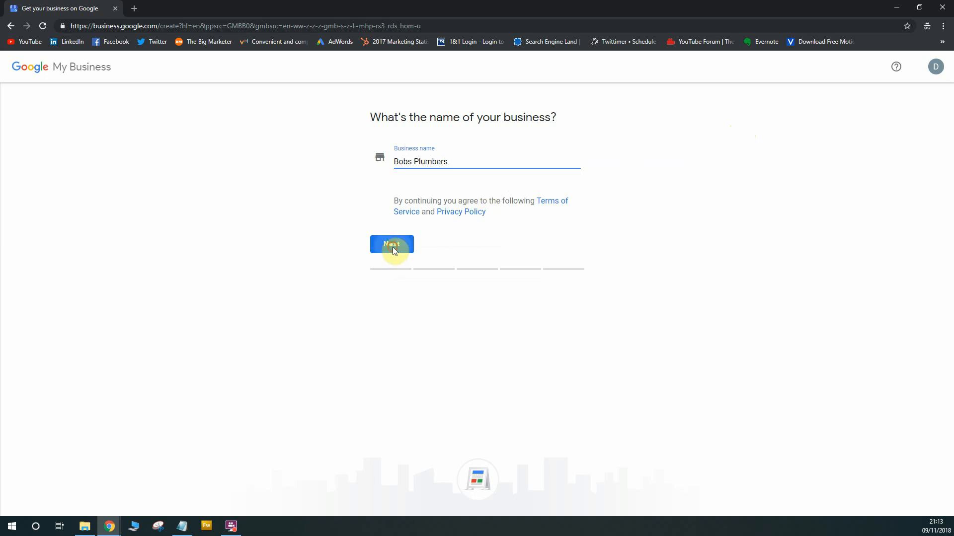
click(392, 245)
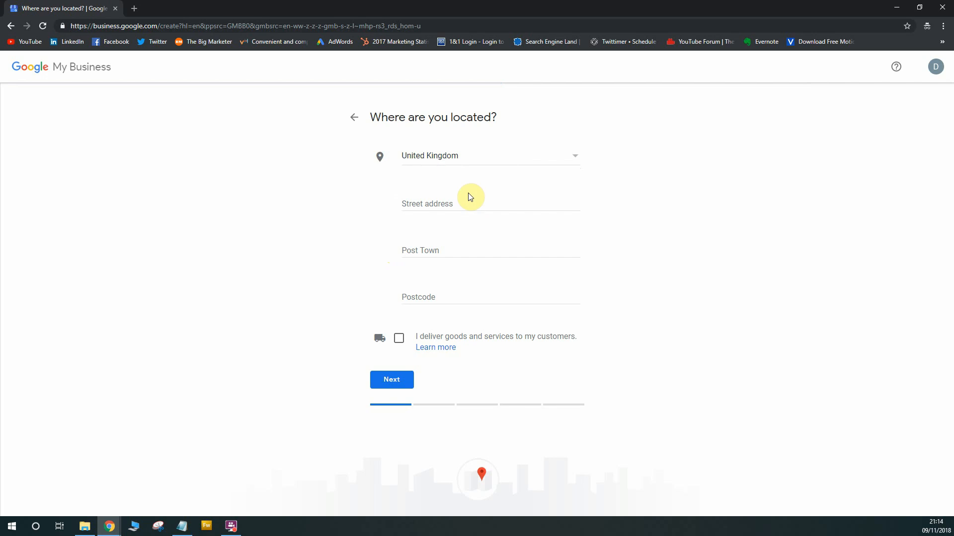
click(490, 203)
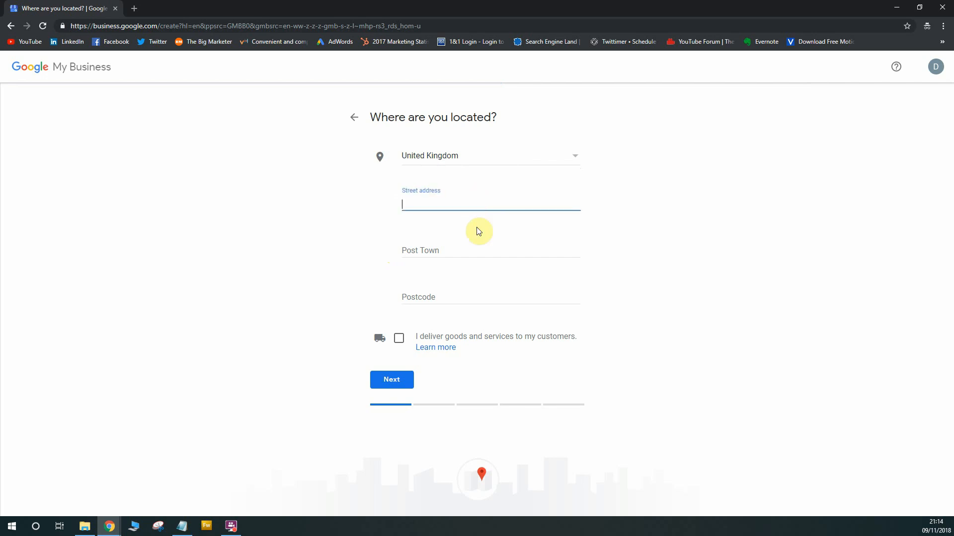
text(Kib)
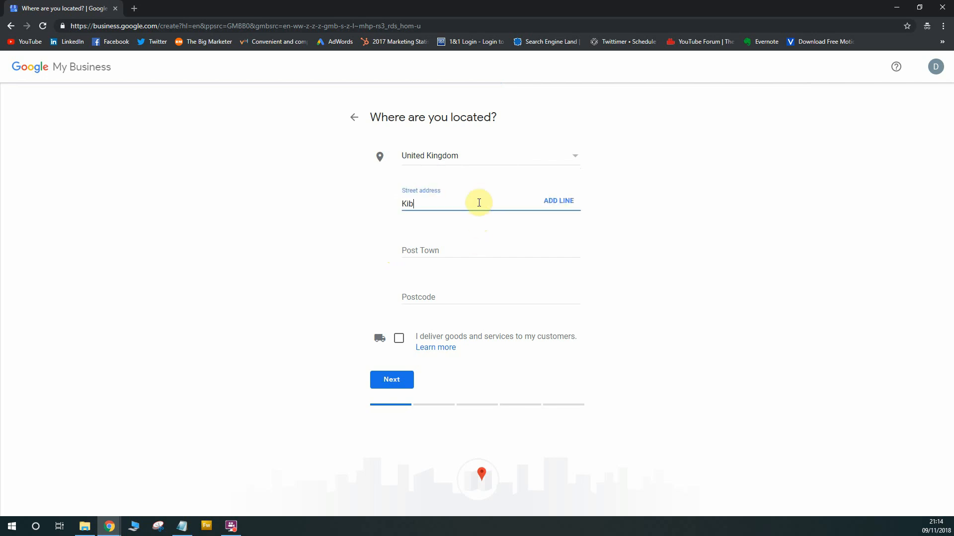
text(ing Street)
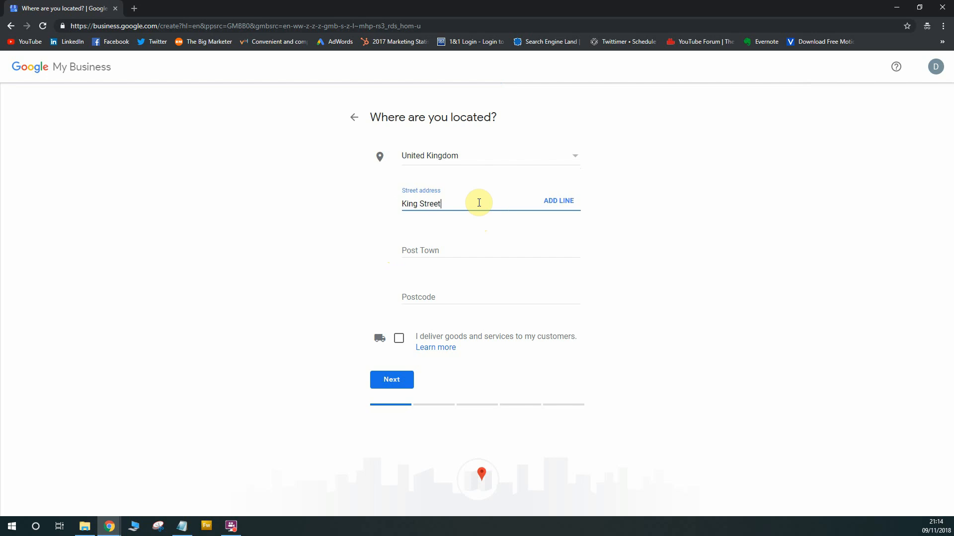
click(490, 246)
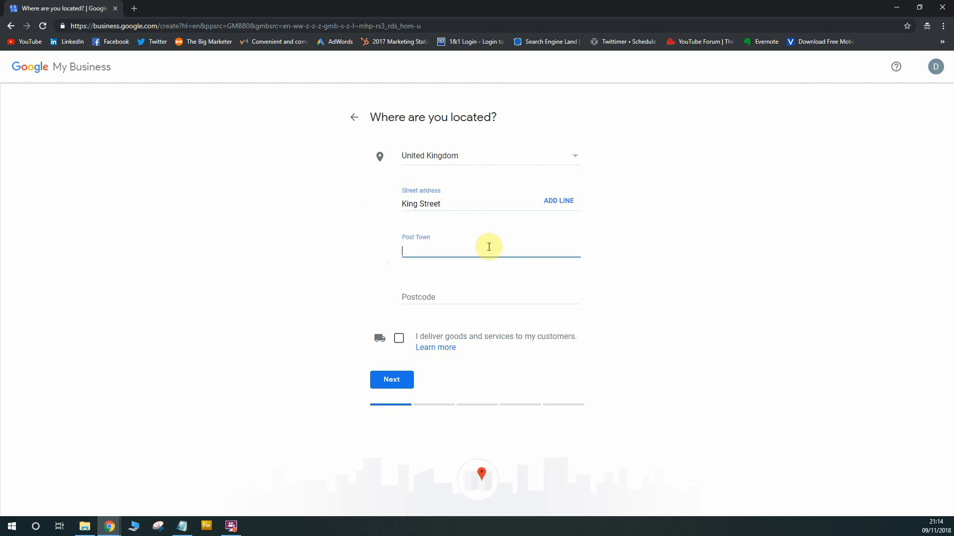
text(London)
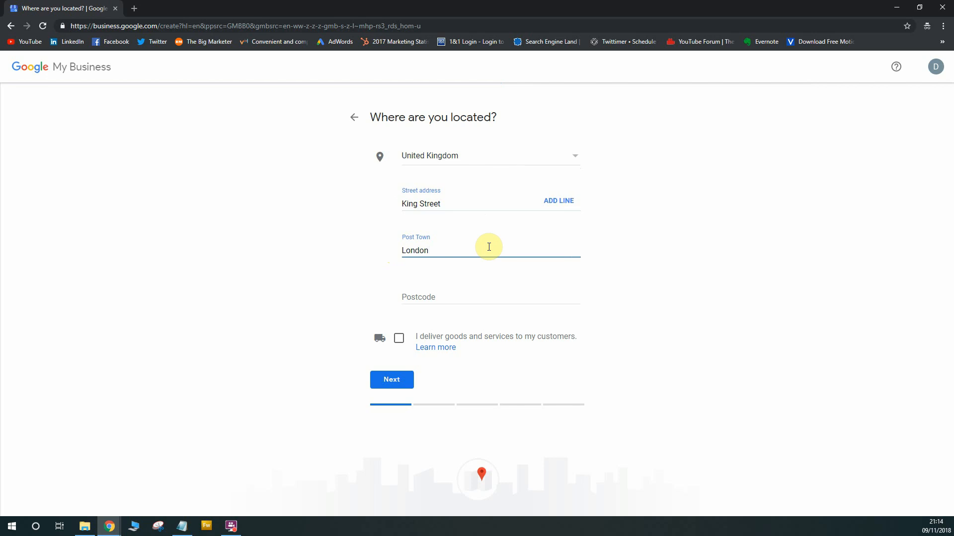
click(455, 298)
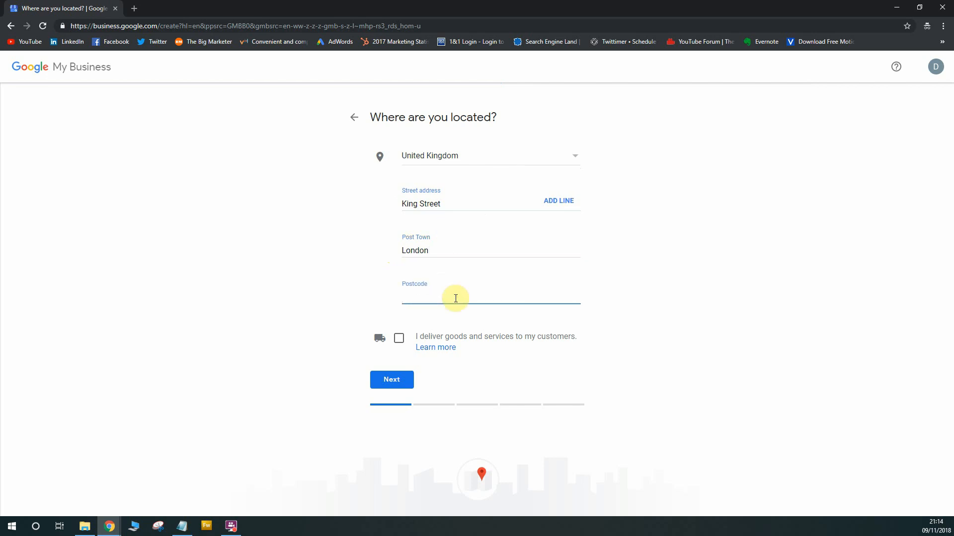
text(W)
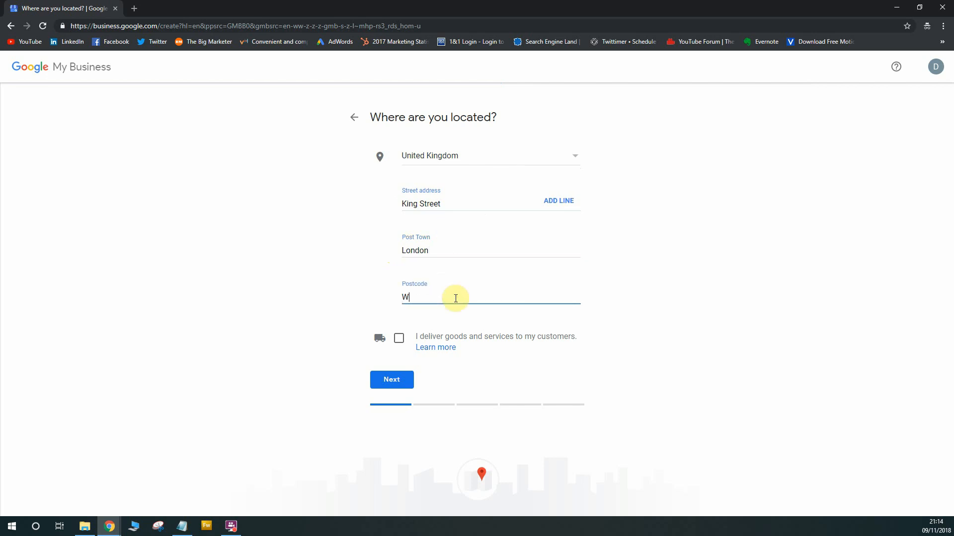
text(6 0QA)
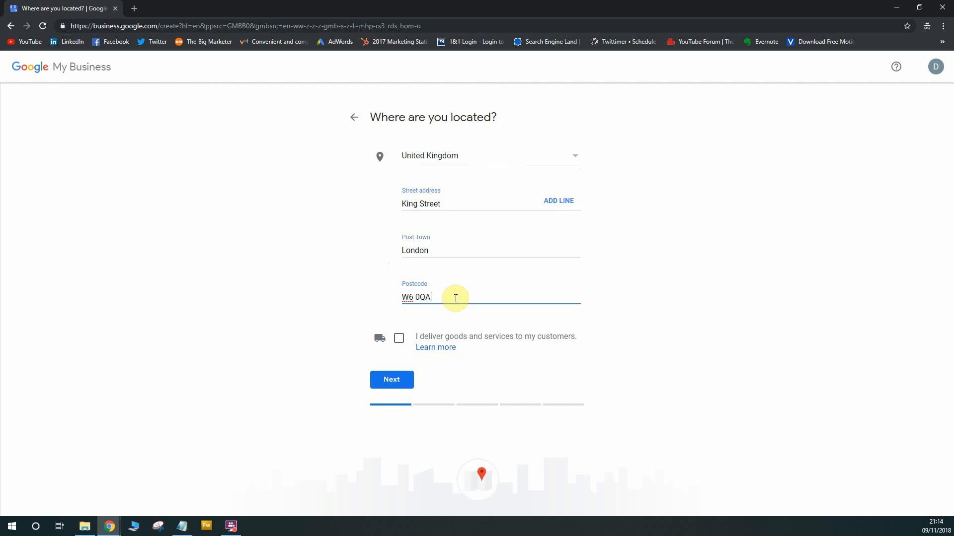
mouse_move(402, 359)
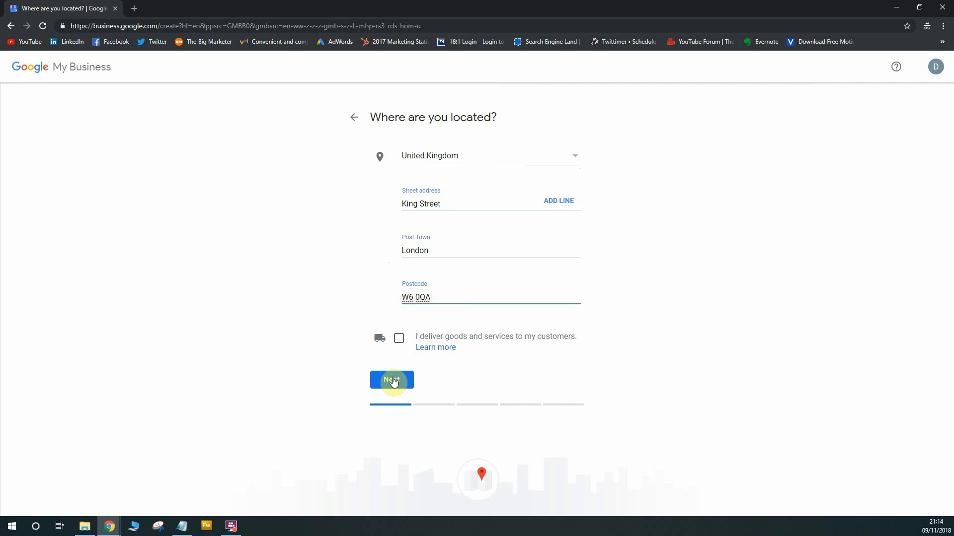
mouse_move(426, 341)
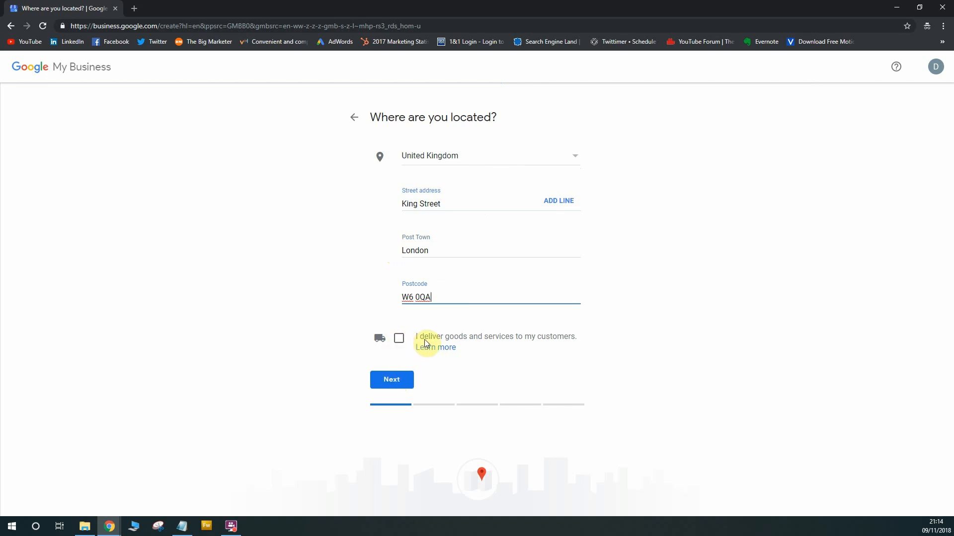
mouse_move(581, 342)
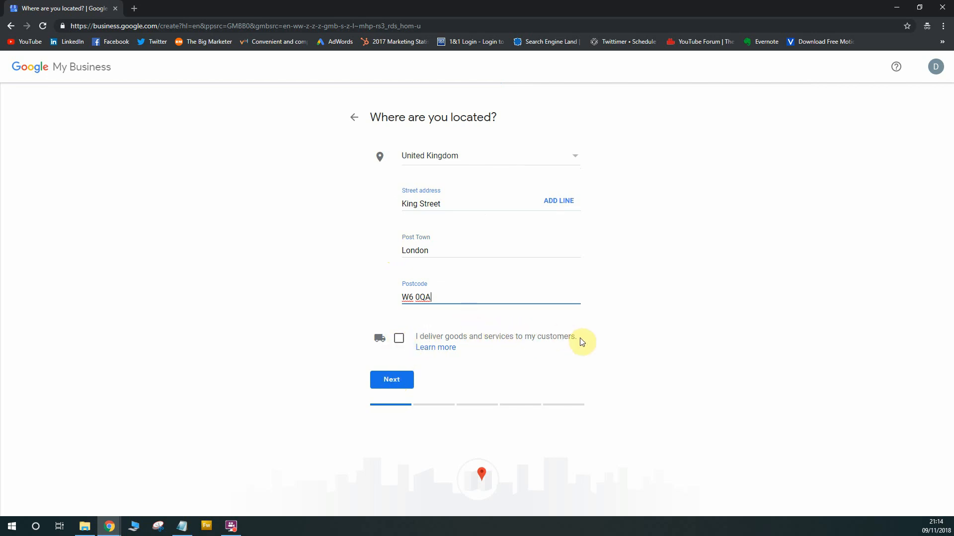
mouse_move(581, 340)
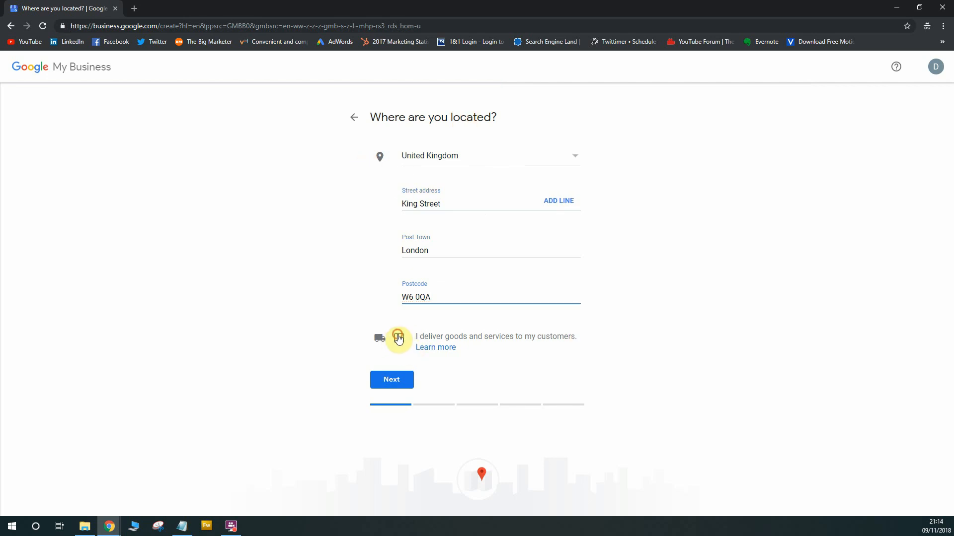
Step: Try the 'I deliver goods' and 'Hide my address' options and leave both unticked
click(398, 337)
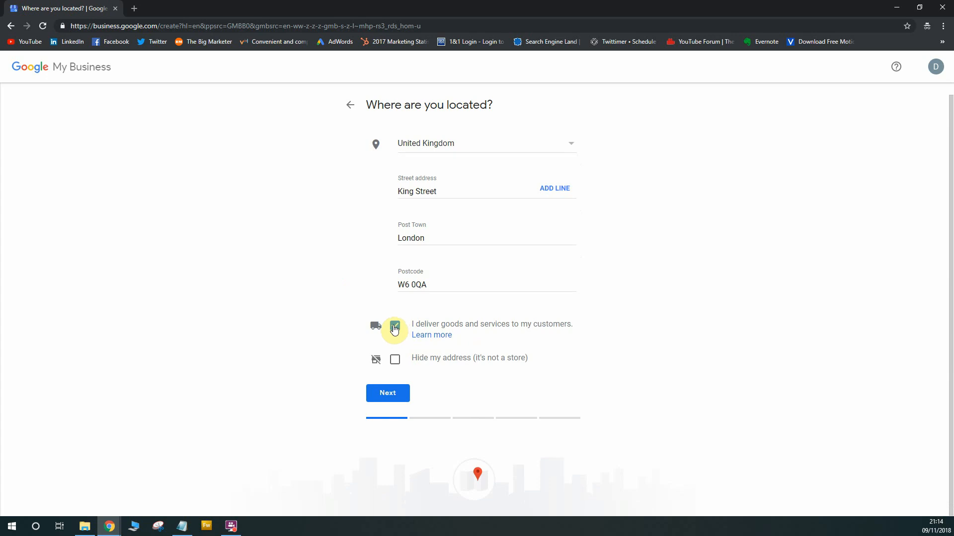
click(394, 326)
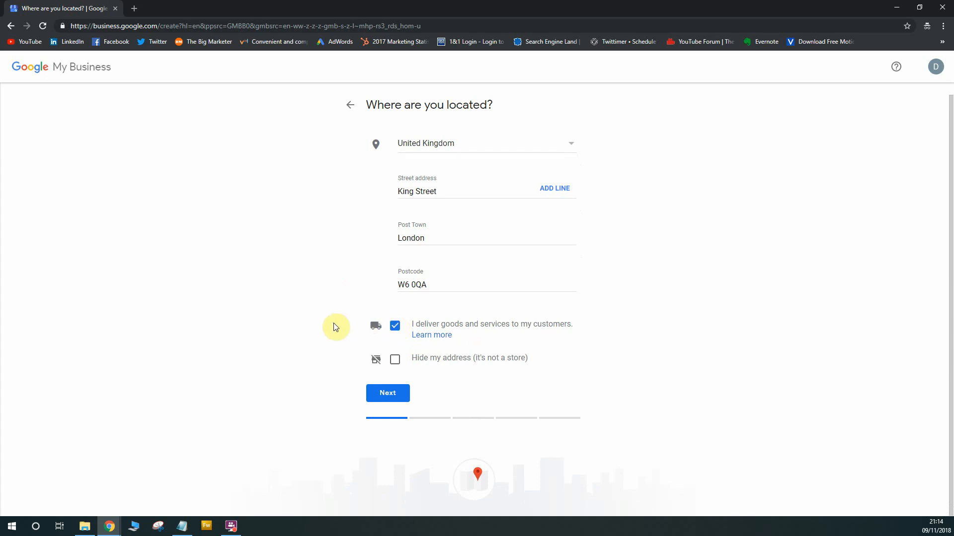
mouse_move(404, 350)
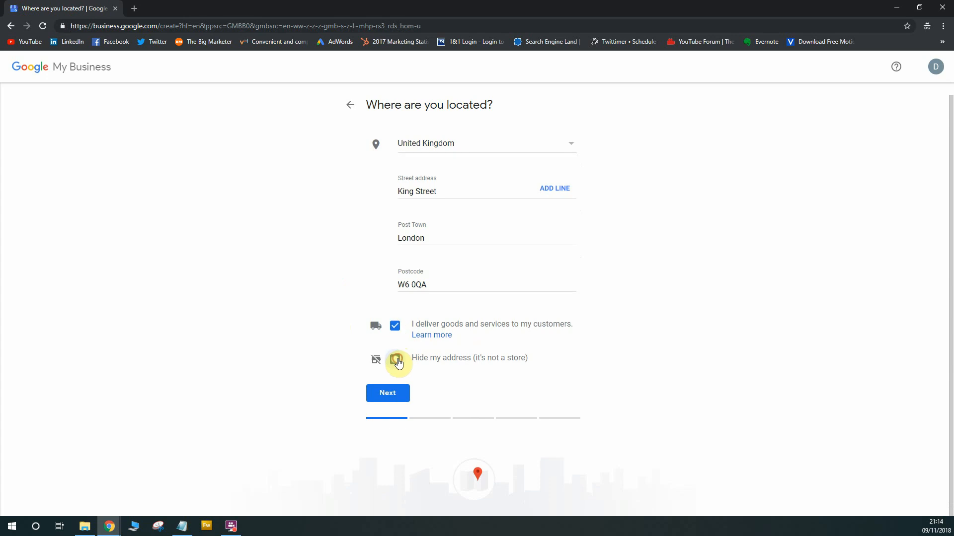
click(395, 360)
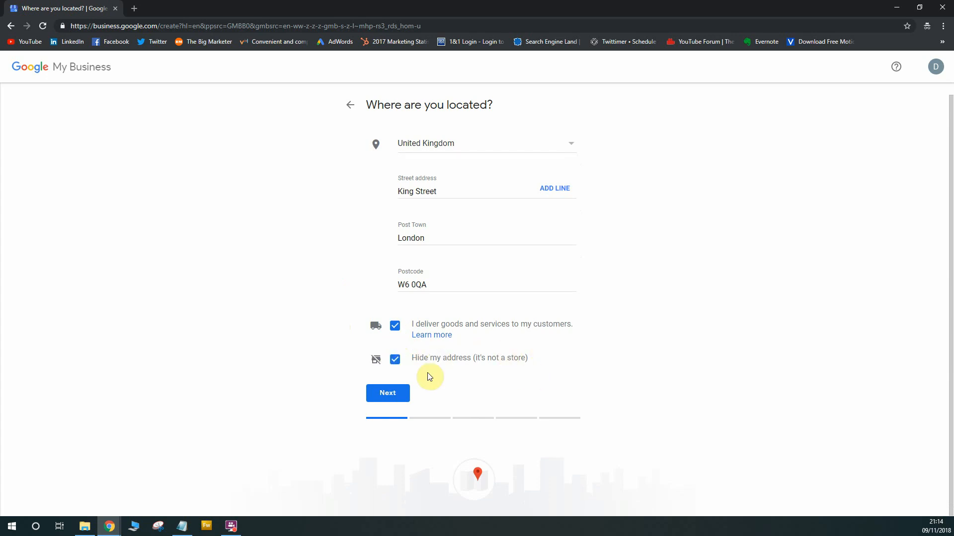
mouse_move(457, 236)
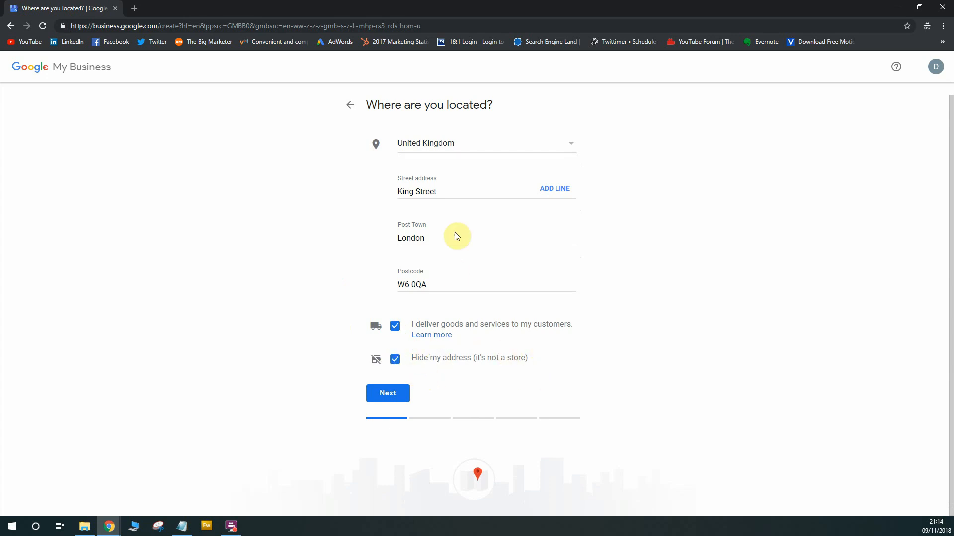
mouse_move(465, 209)
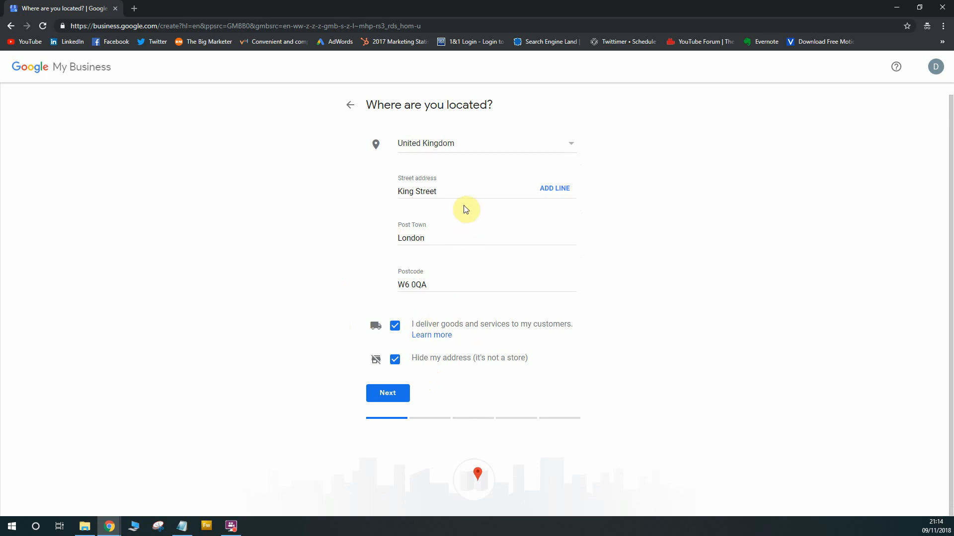
mouse_move(559, 364)
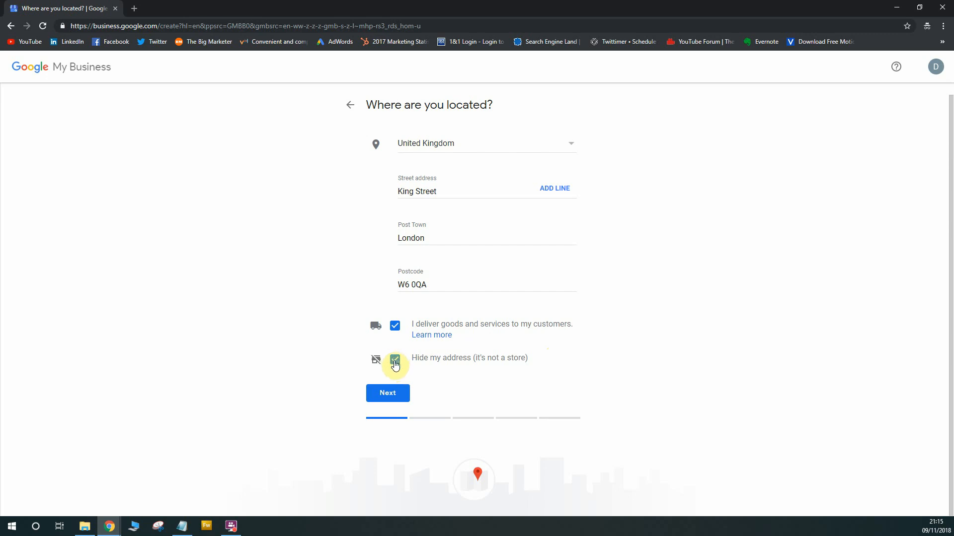
click(394, 360)
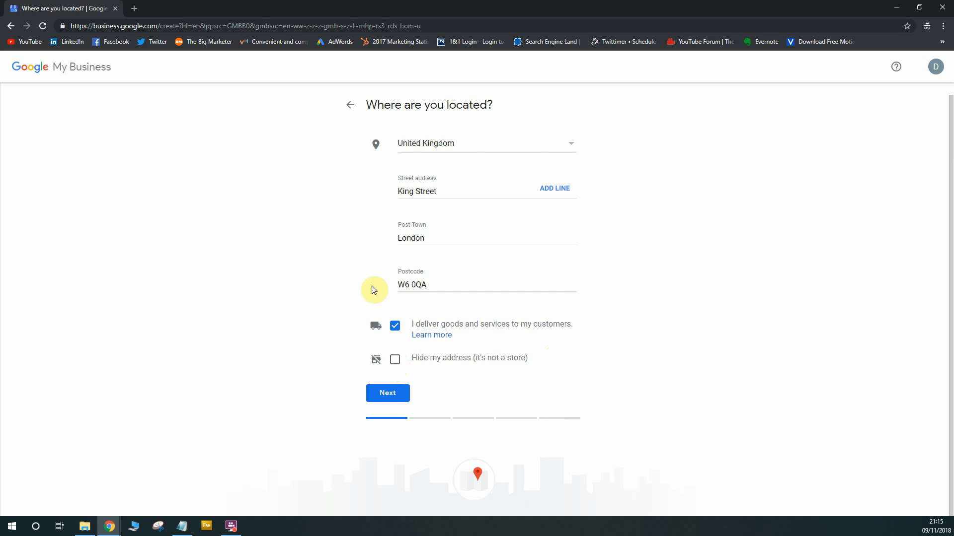
mouse_move(478, 321)
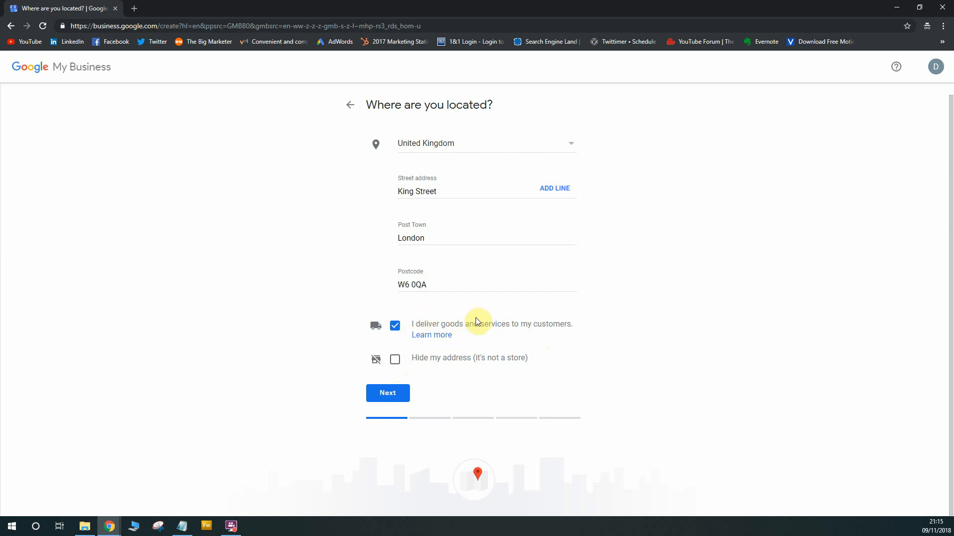
mouse_move(394, 329)
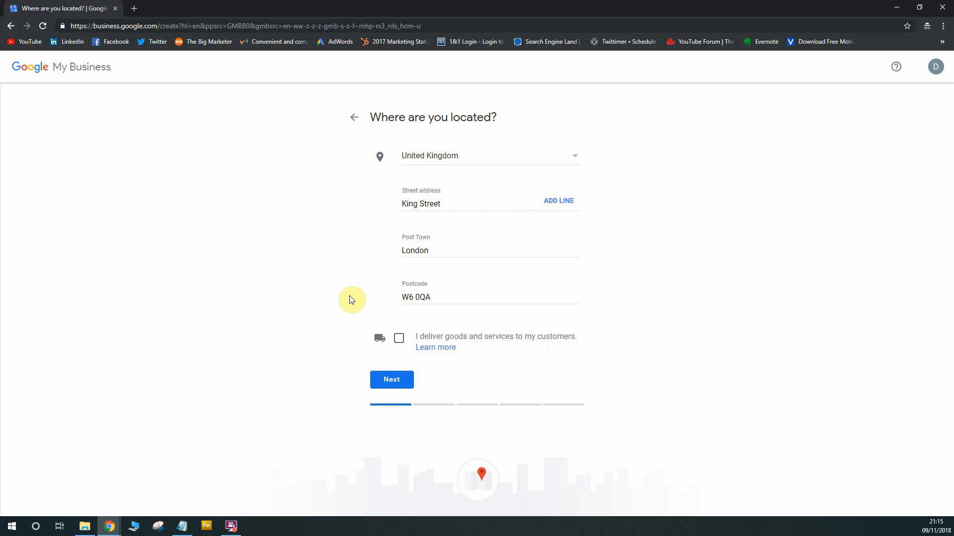
mouse_move(597, 227)
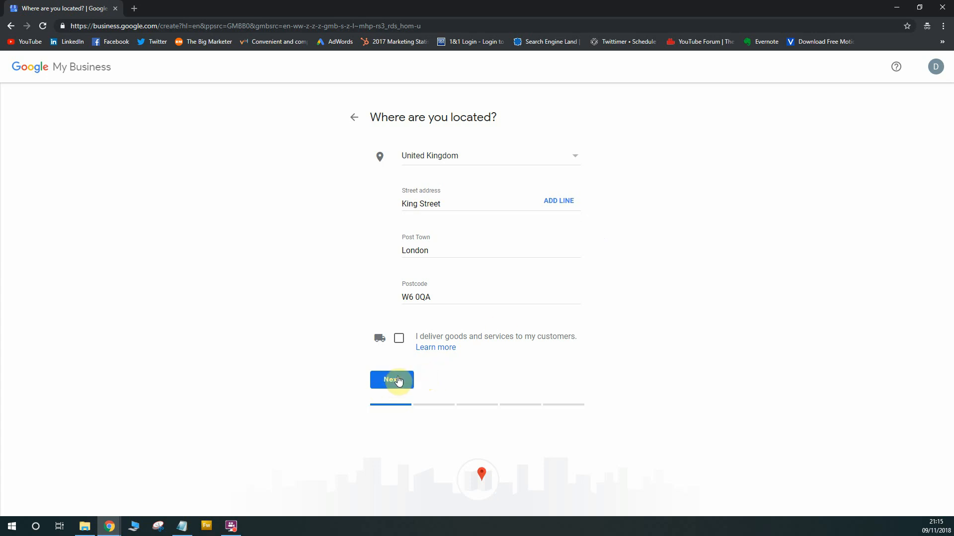
Step: Submit the address and continue to the existing-listings check
click(391, 380)
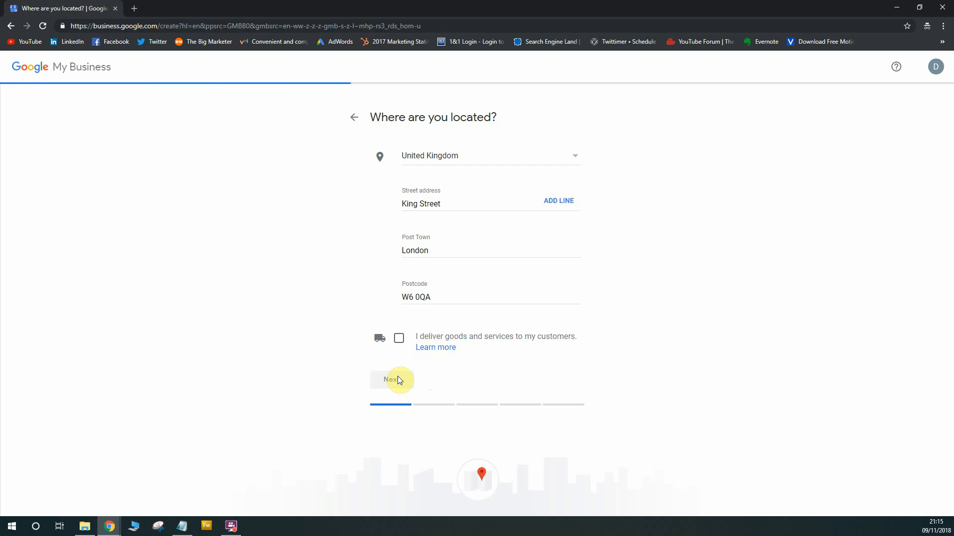
click(392, 379)
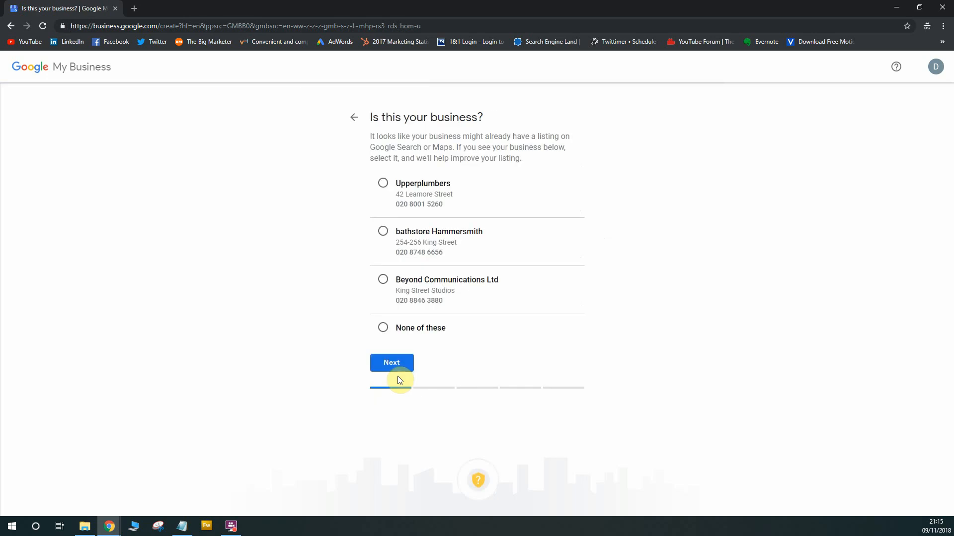
mouse_move(493, 141)
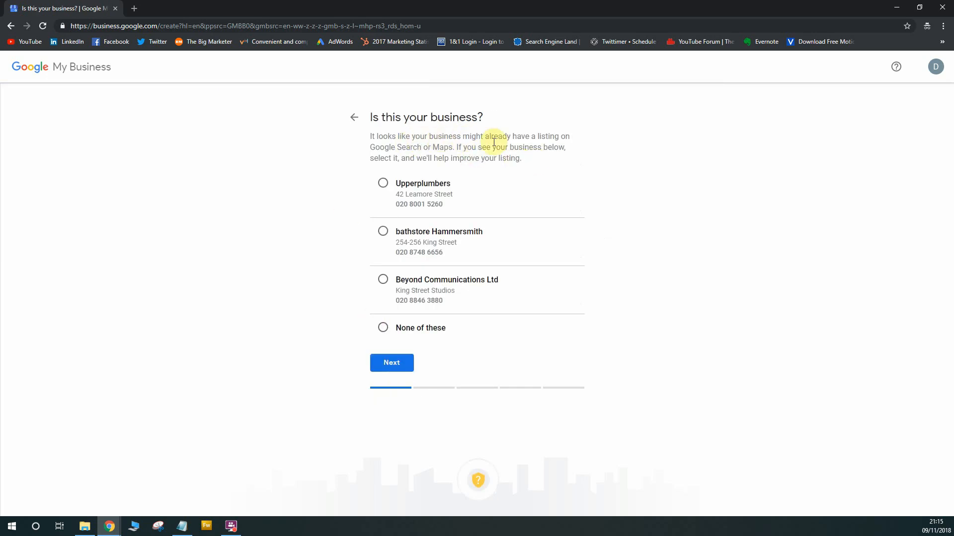
mouse_move(534, 161)
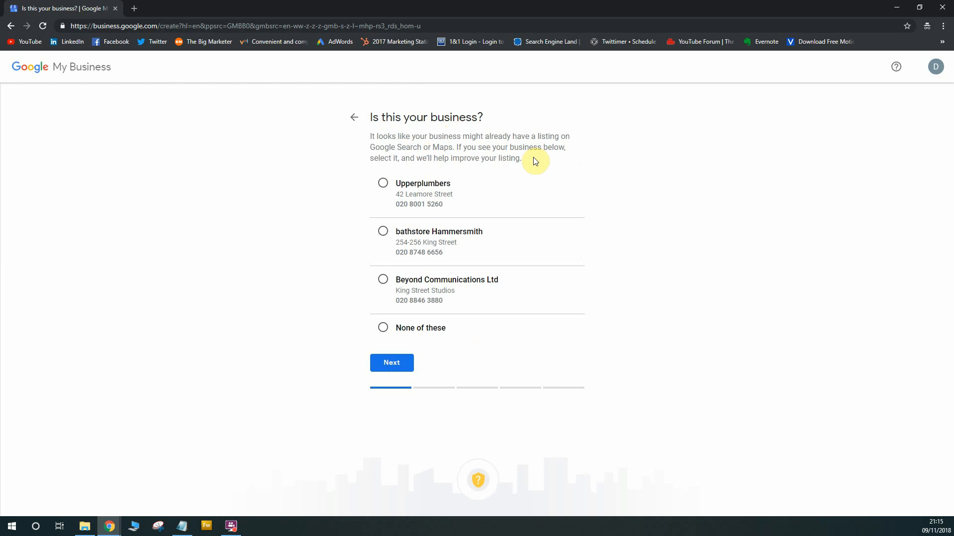
mouse_move(466, 281)
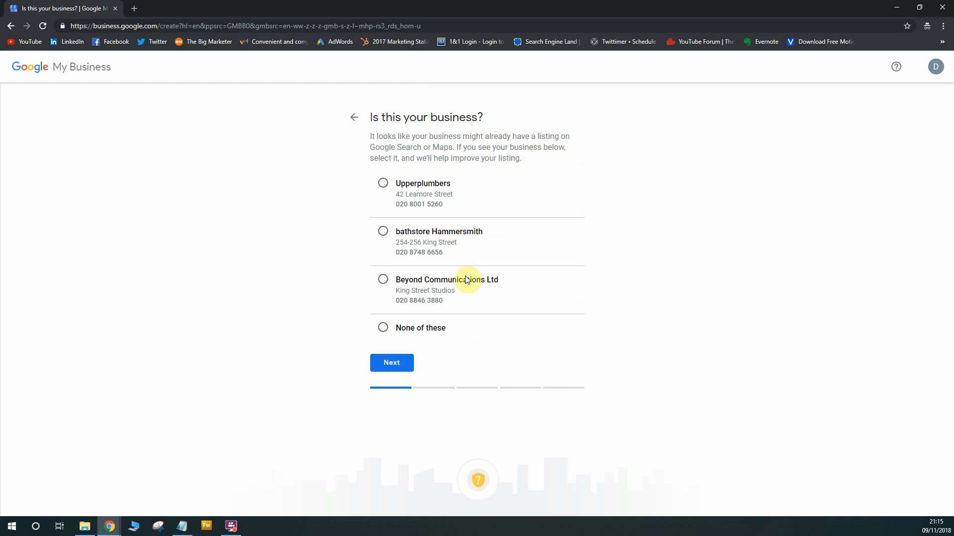
mouse_move(429, 185)
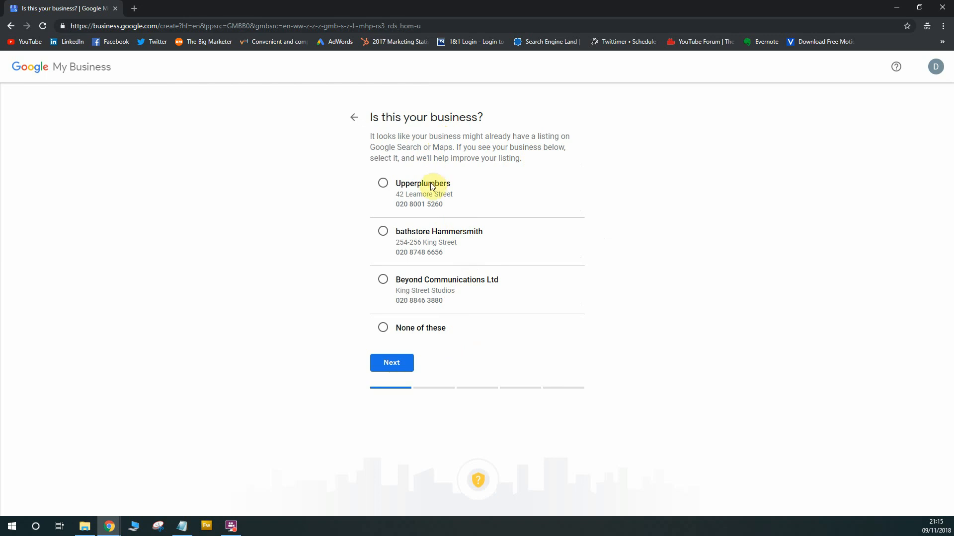
mouse_move(424, 304)
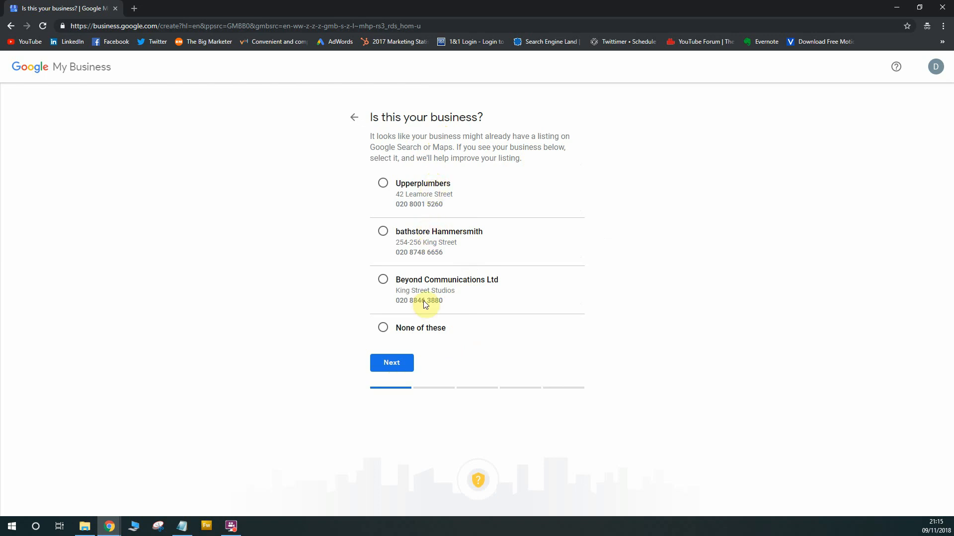
mouse_move(471, 234)
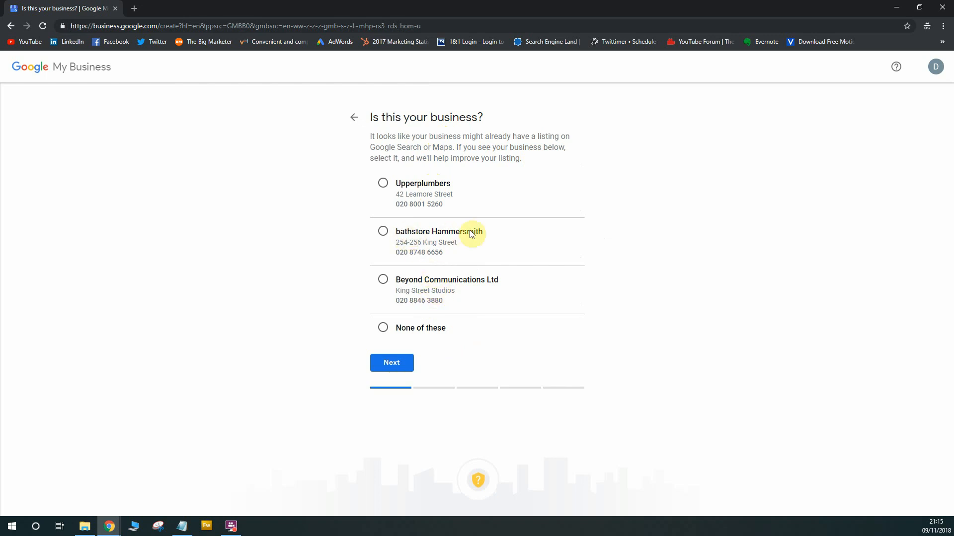
mouse_move(460, 268)
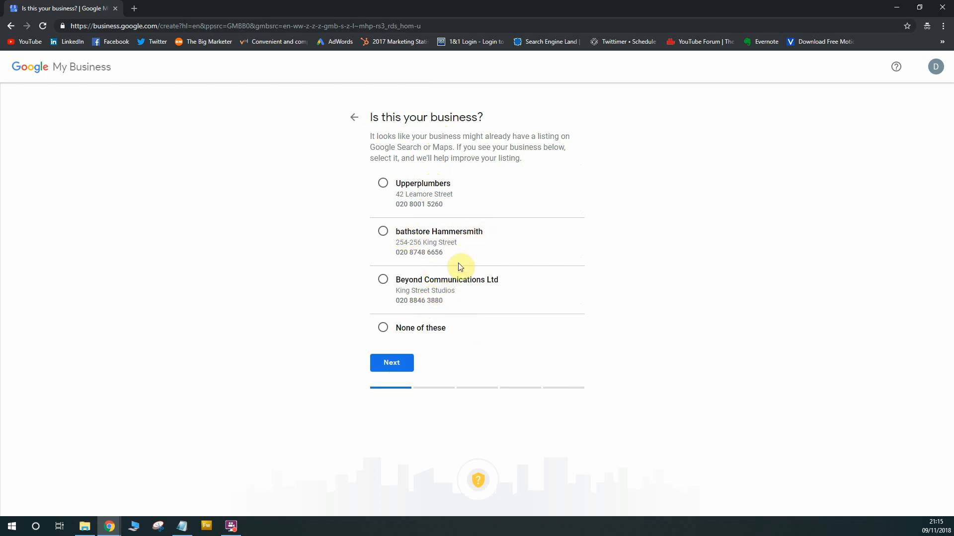
mouse_move(432, 191)
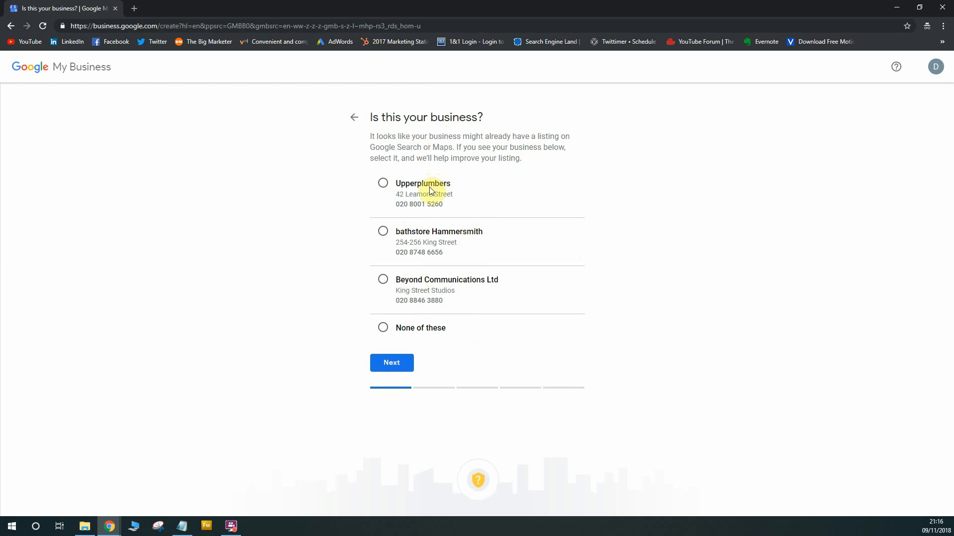
Step: Choose 'None of these' suggested listings and continue
click(383, 327)
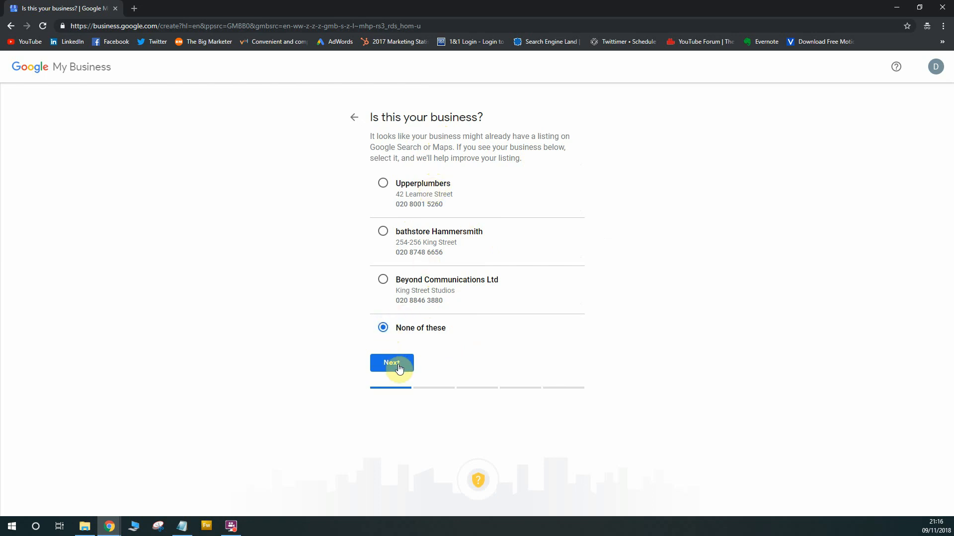
click(392, 364)
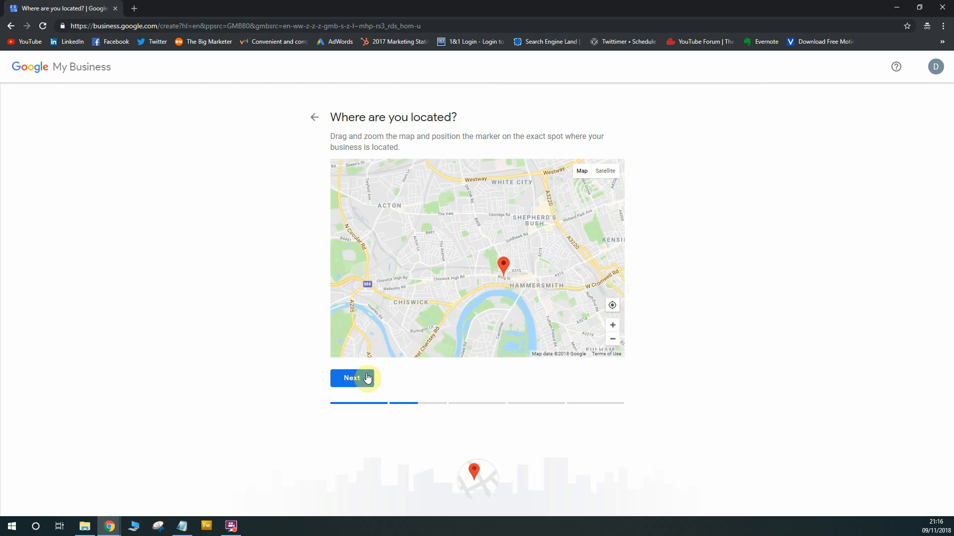
Step: Accept the map marker near Hammersmith as is and continue
click(352, 377)
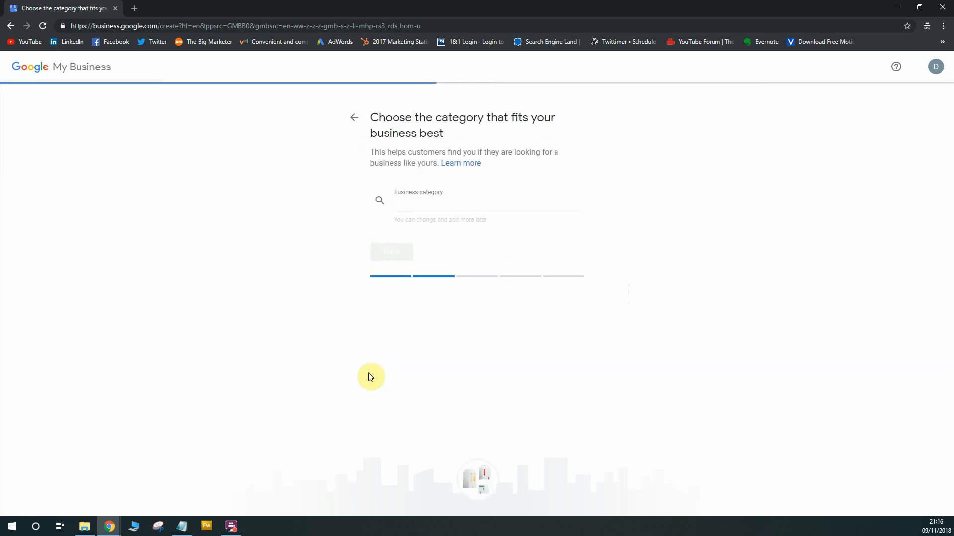
mouse_move(465, 150)
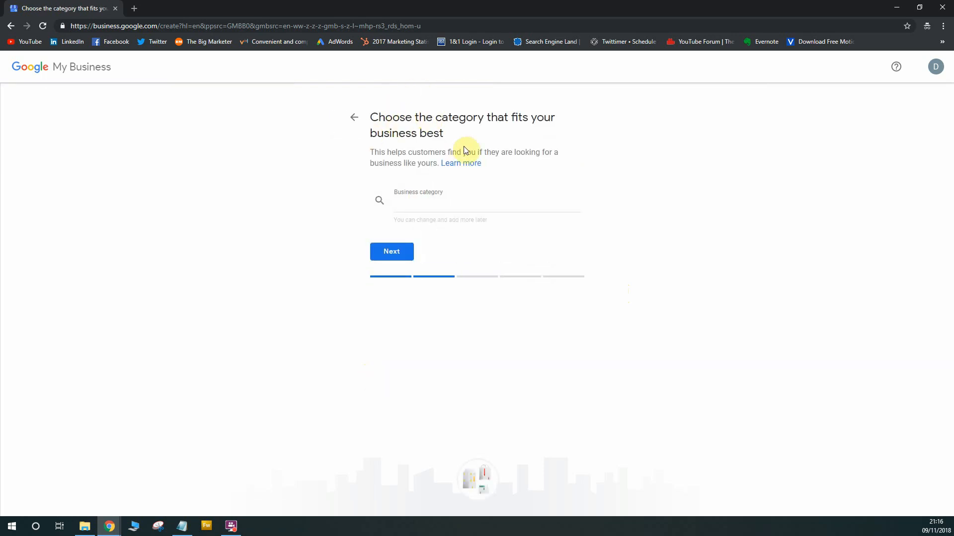
mouse_move(467, 137)
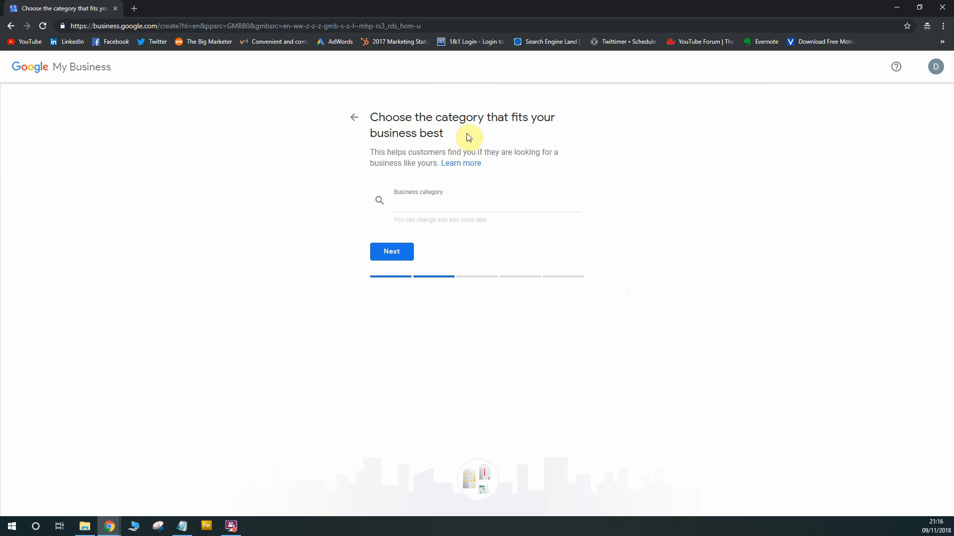
Step: Set the business category to Plumber from the 'plumb' suggestions and continue
click(486, 206)
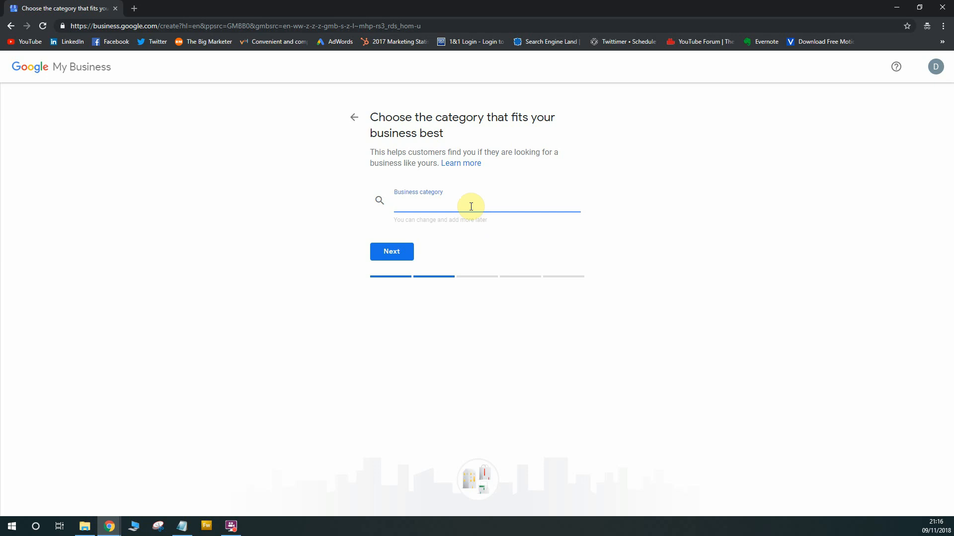
text(plumb)
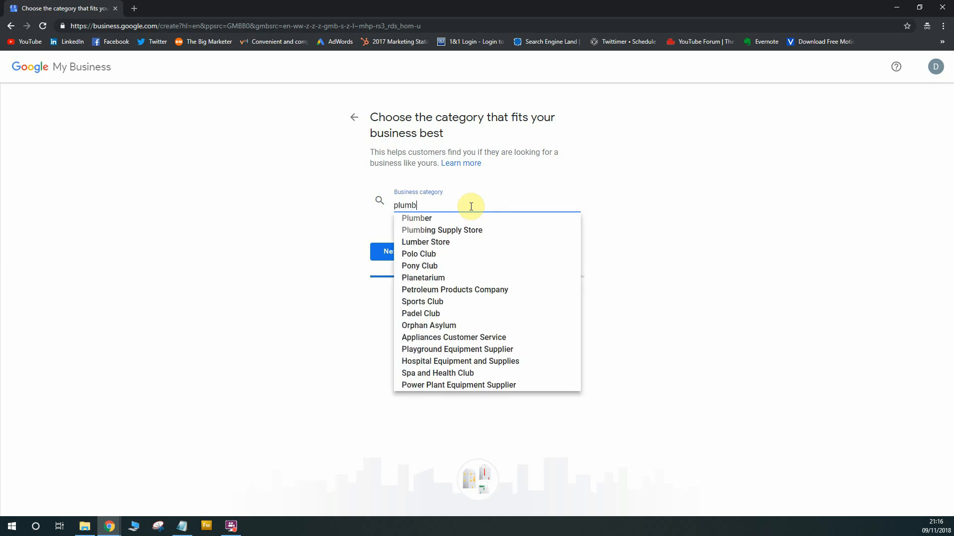
mouse_move(432, 219)
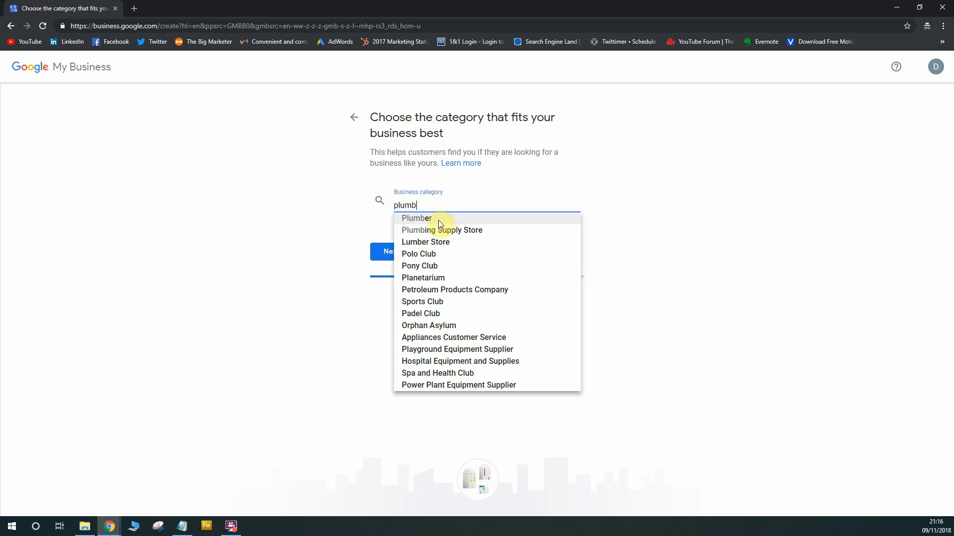
mouse_move(455, 232)
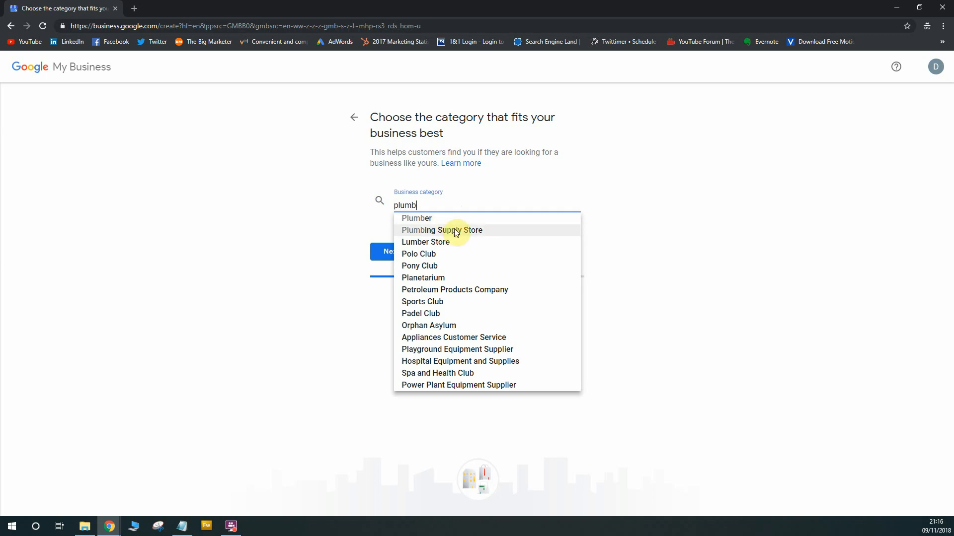
mouse_move(454, 222)
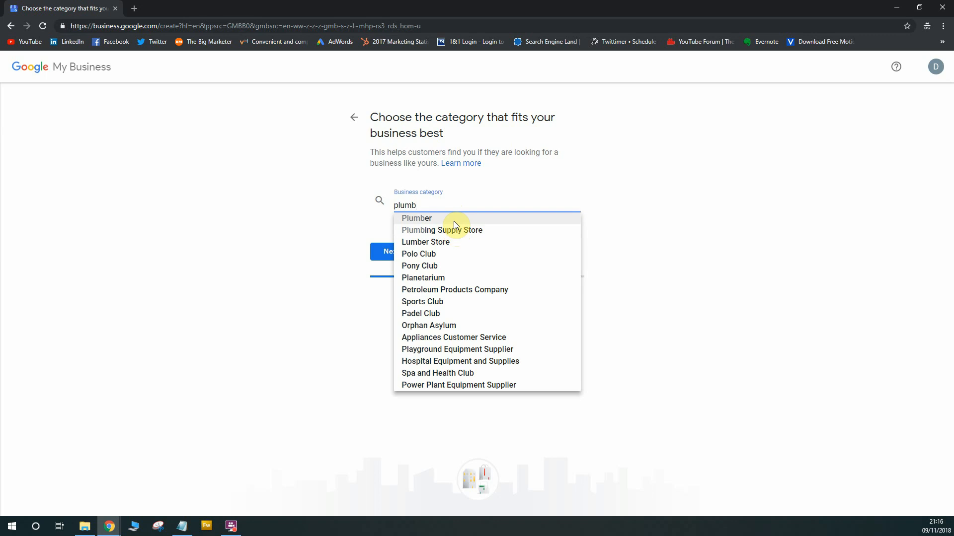
mouse_move(493, 232)
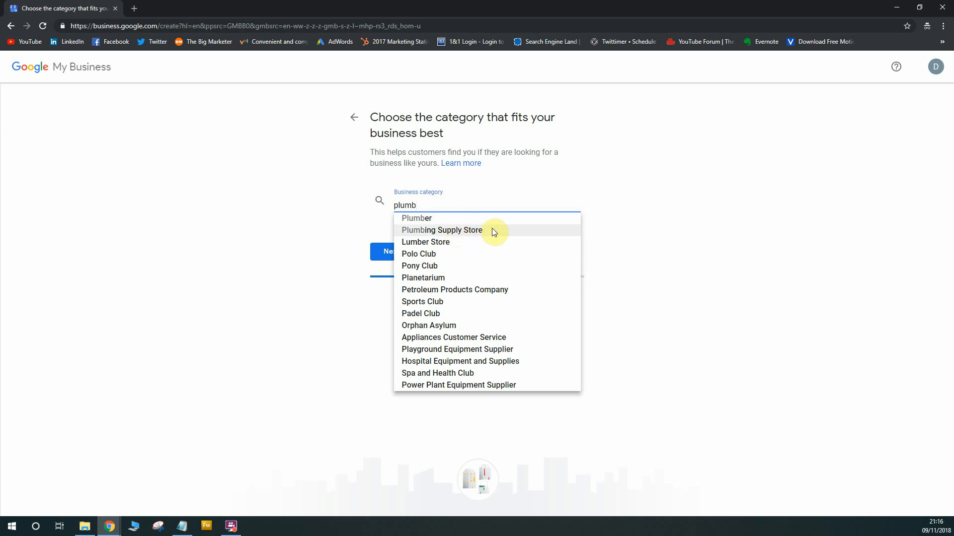
mouse_move(501, 221)
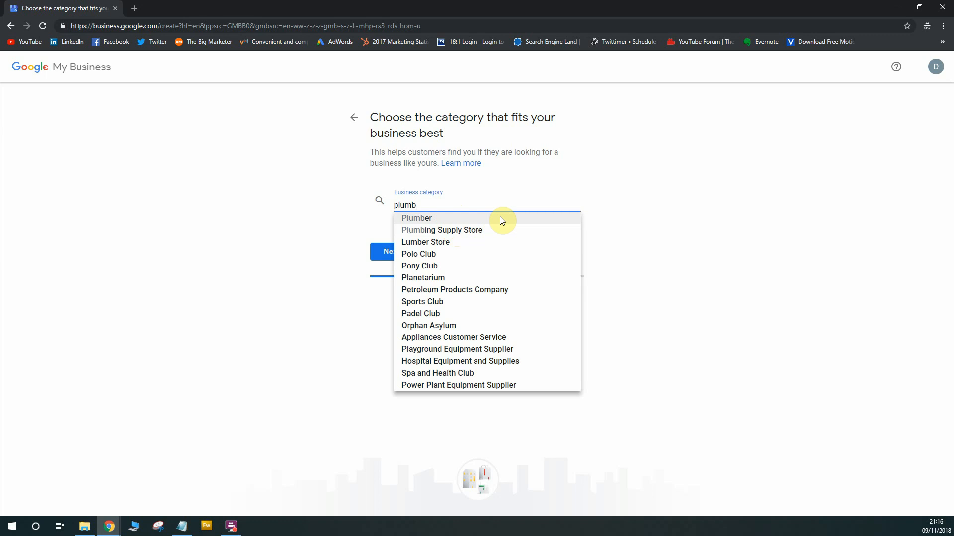
click(416, 218)
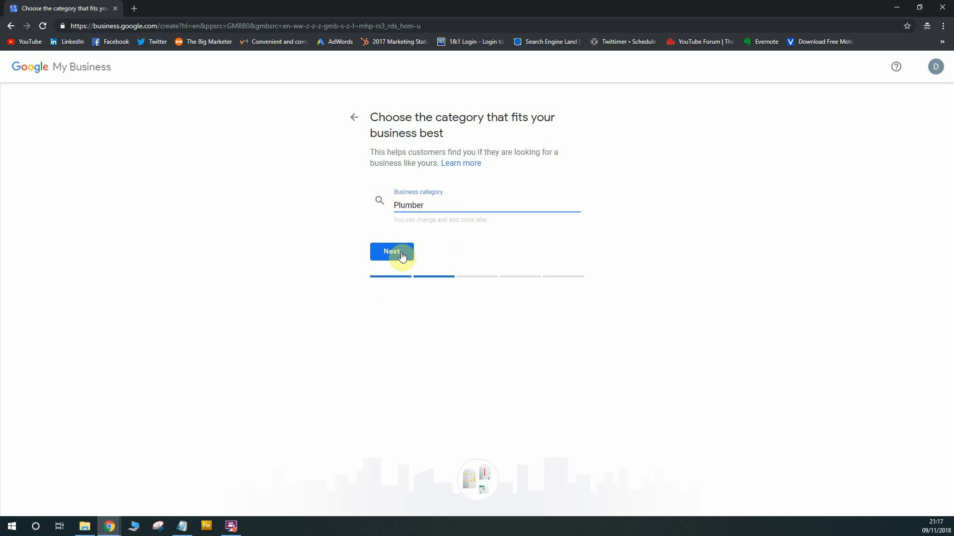
click(391, 252)
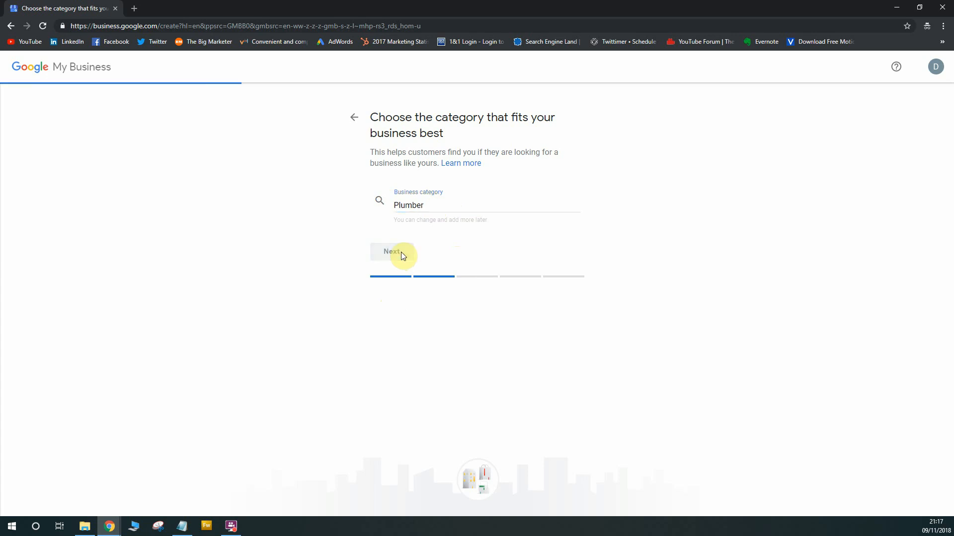
click(392, 251)
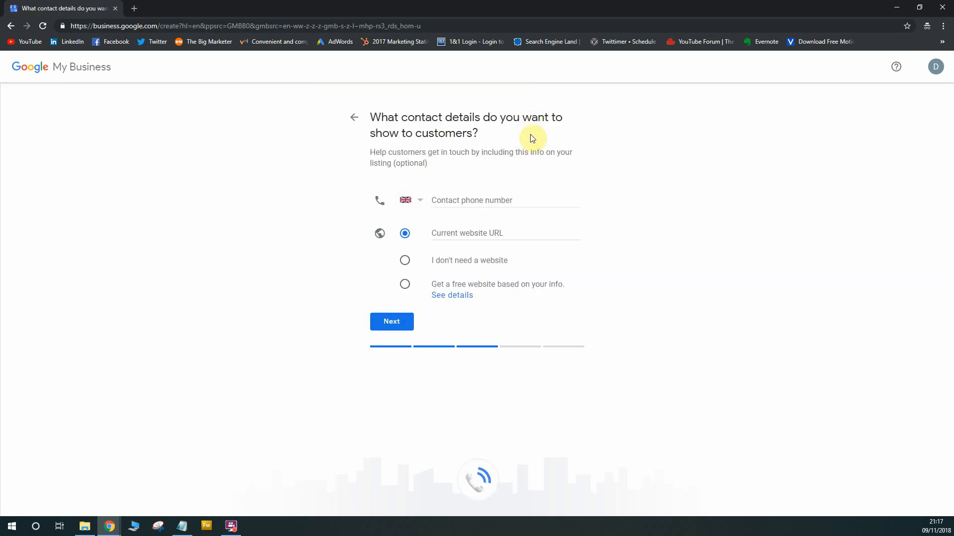
mouse_move(513, 165)
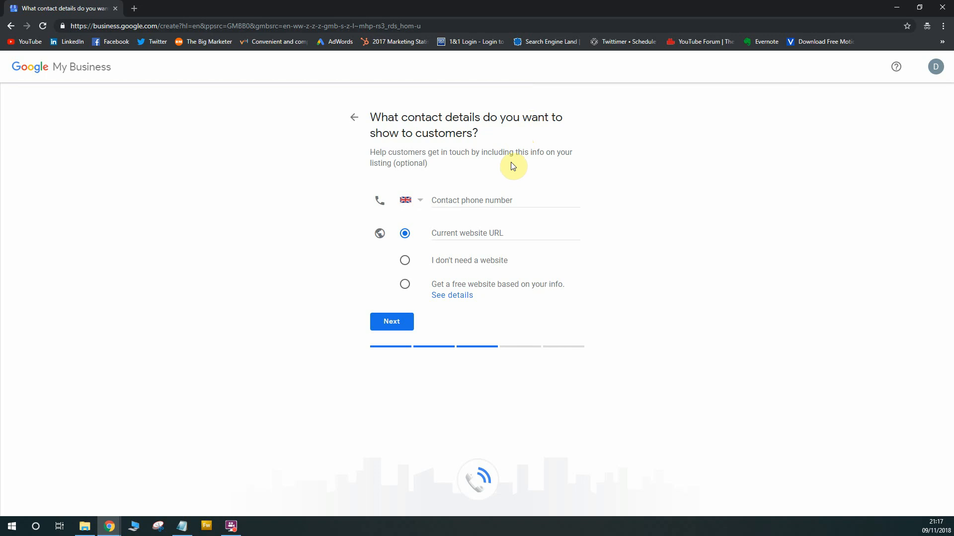
mouse_move(434, 247)
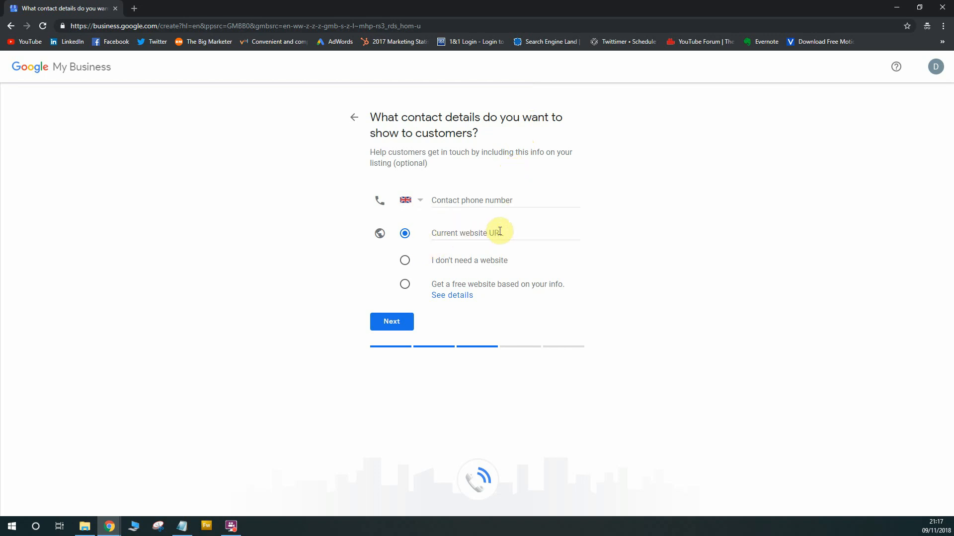
click(490, 199)
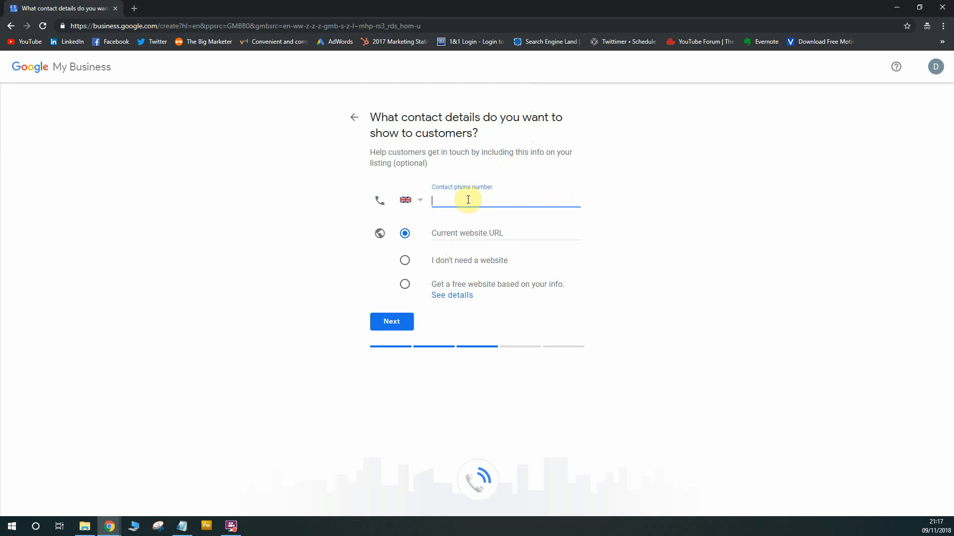
mouse_move(548, 199)
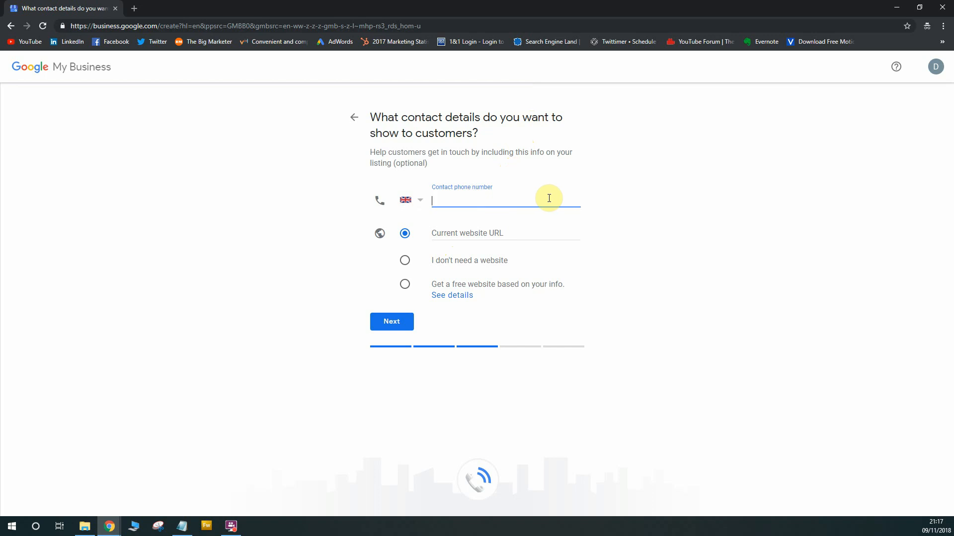
click(503, 237)
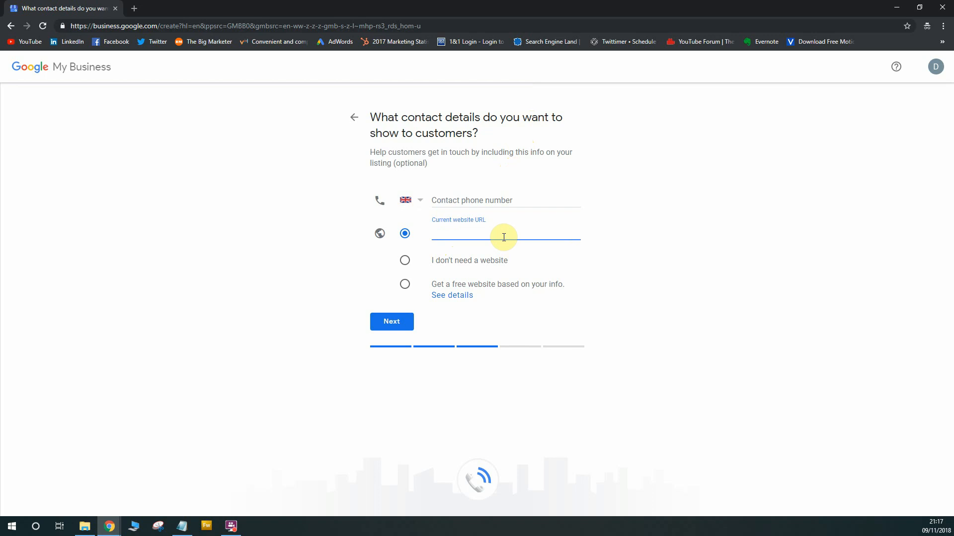
mouse_move(203, 42)
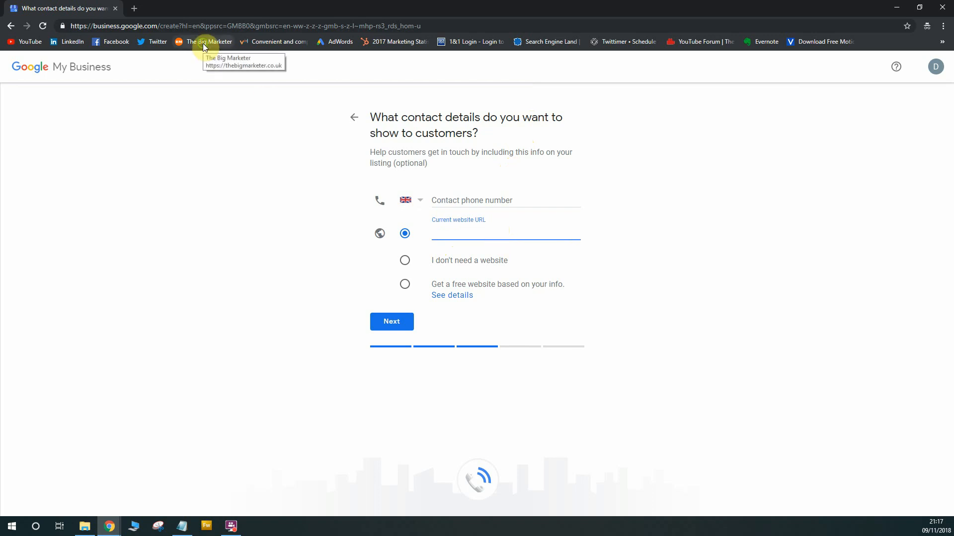
click(210, 42)
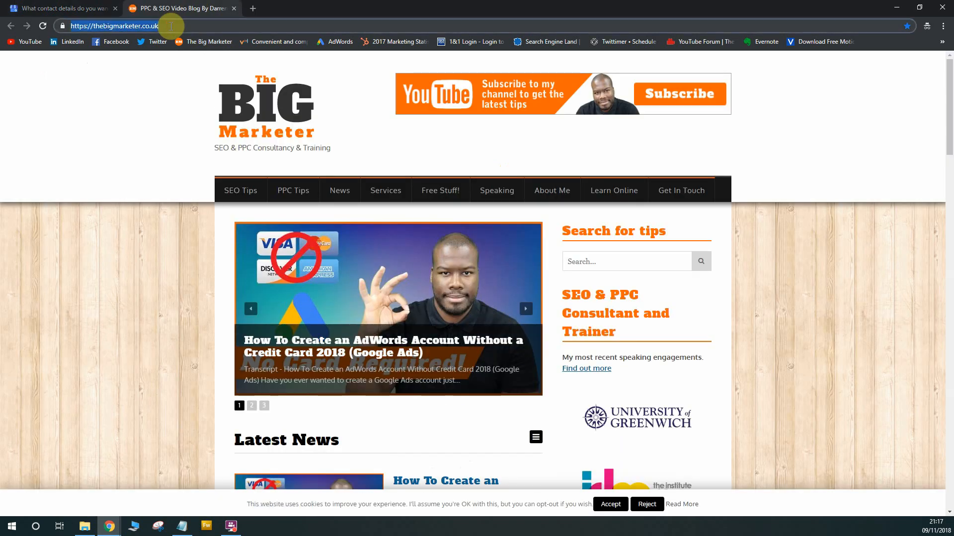
click(61, 8)
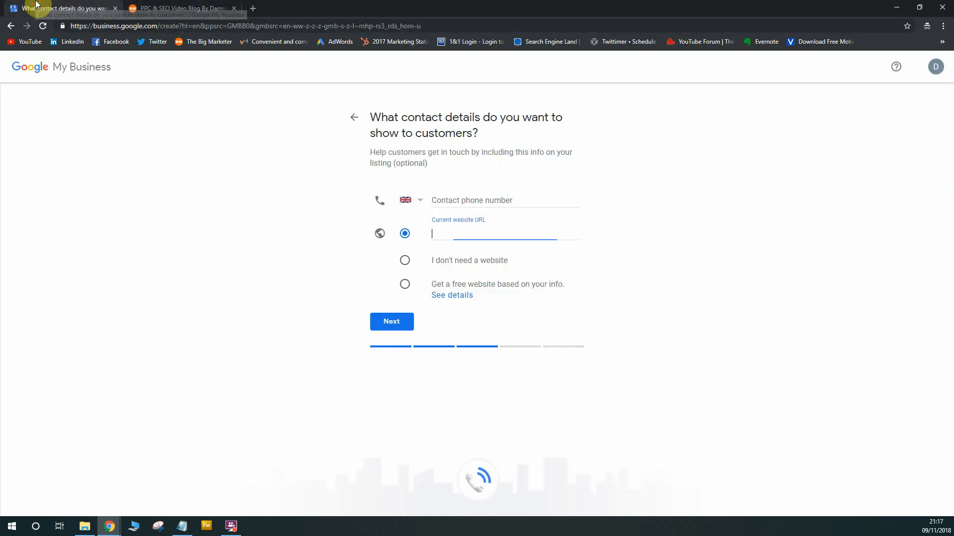
text(https://thebigmarketer.co.uk/)
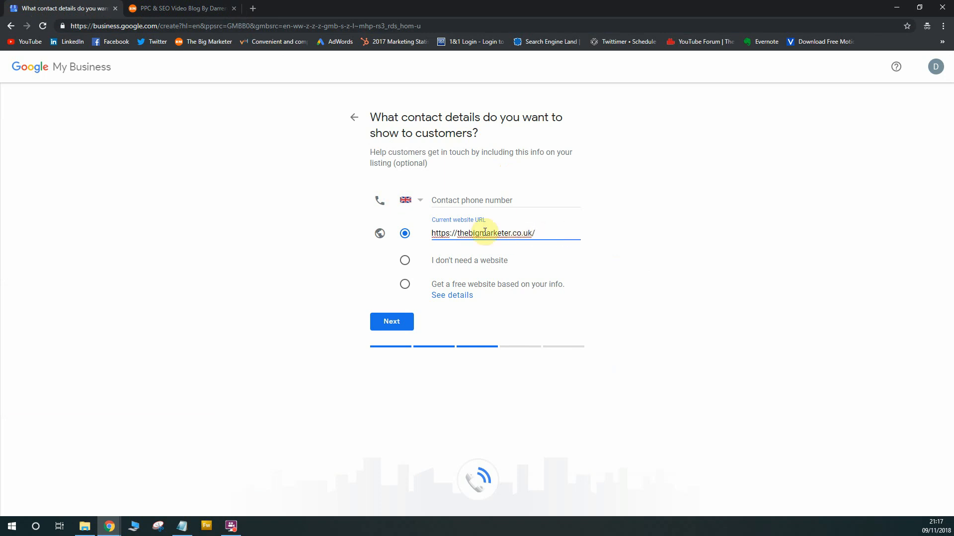
mouse_move(567, 230)
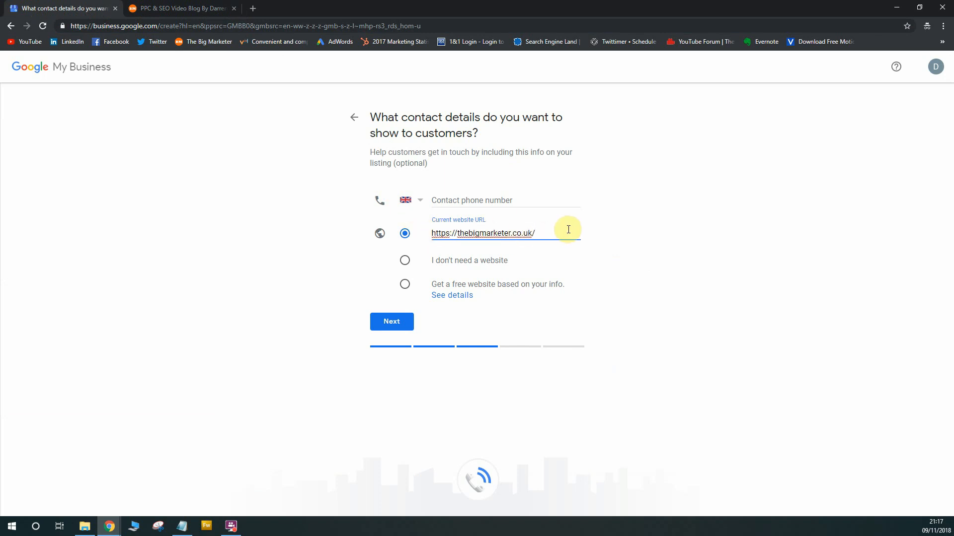
mouse_move(432, 263)
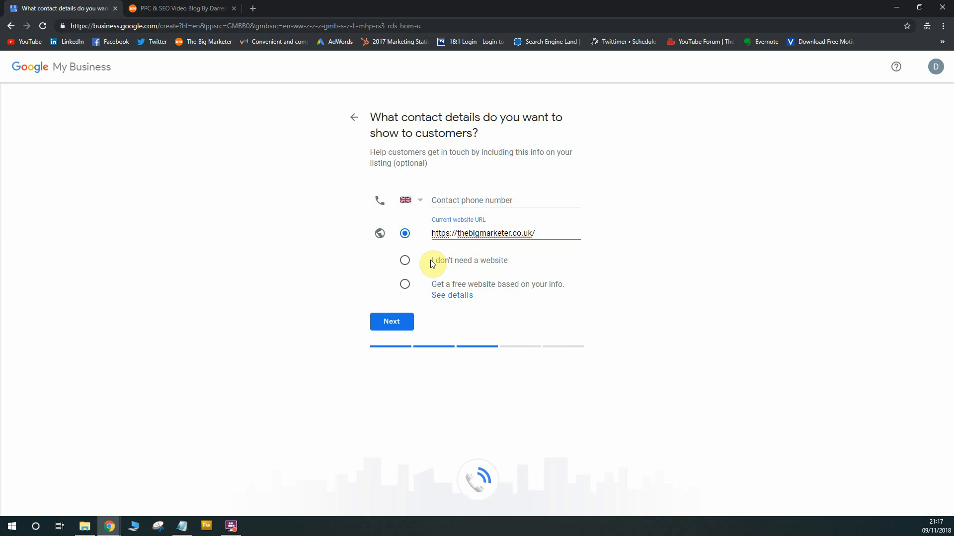
mouse_move(464, 281)
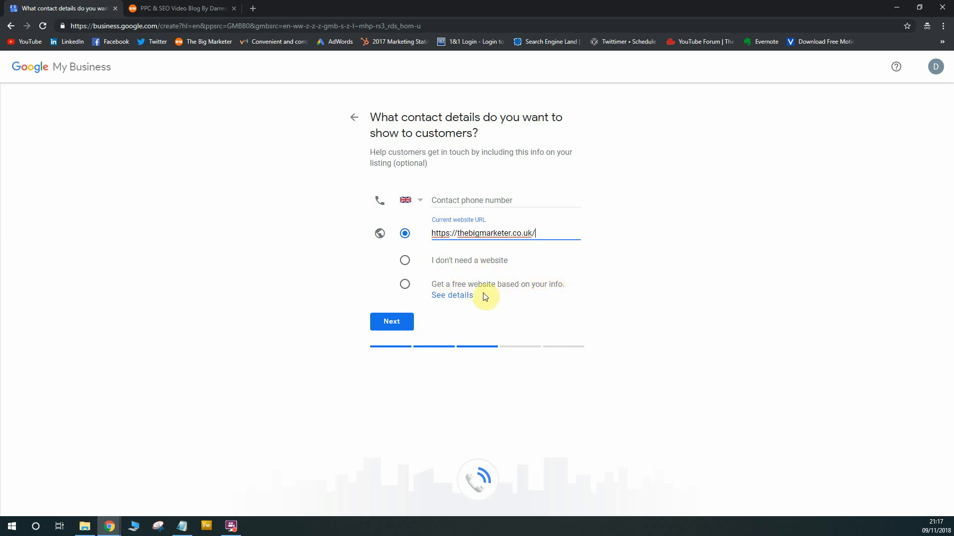
mouse_move(453, 264)
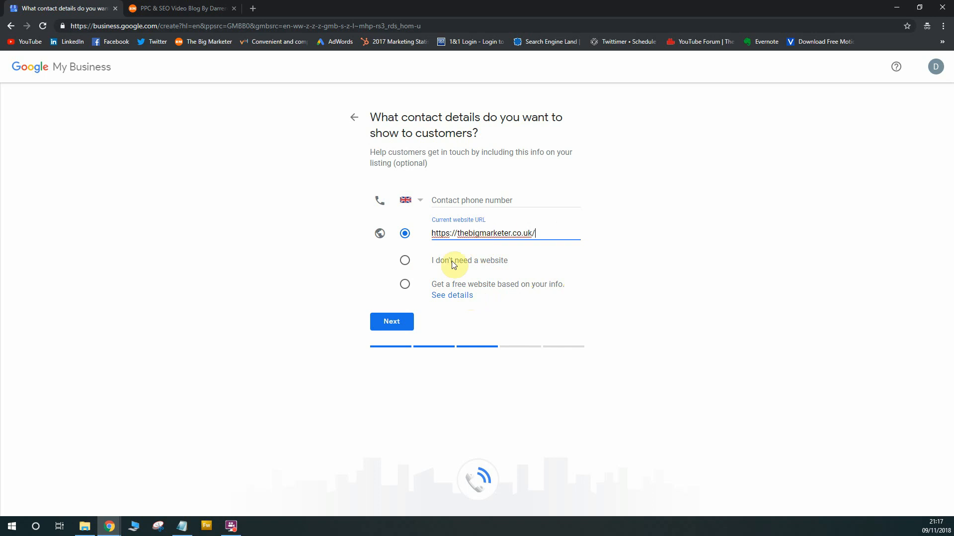
Step: Choose the free Google website built from the business info instead of the entered URL
click(404, 285)
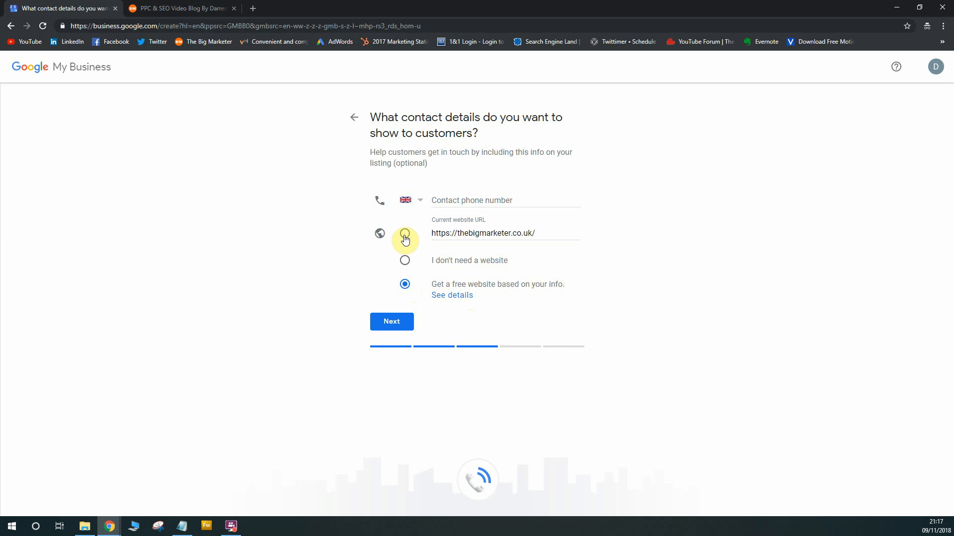
mouse_move(543, 281)
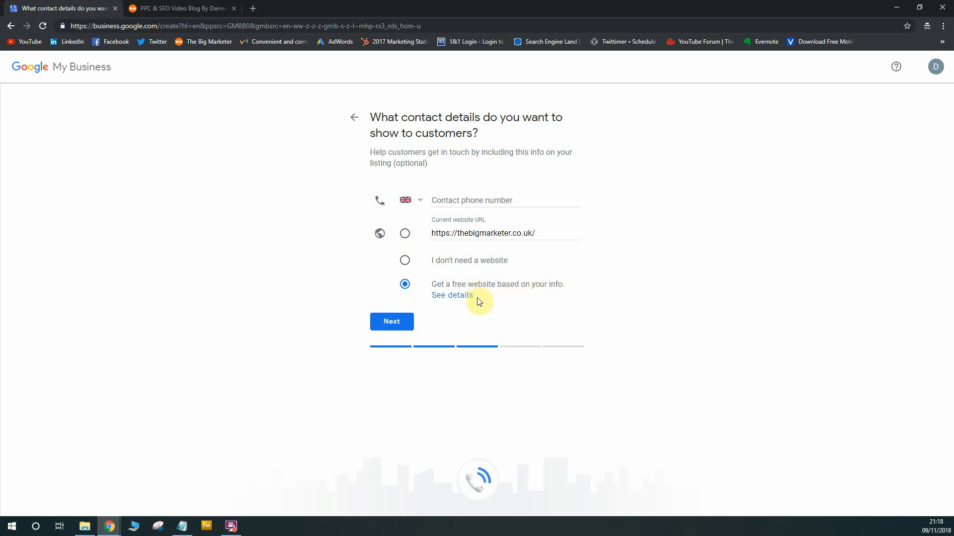
mouse_move(419, 260)
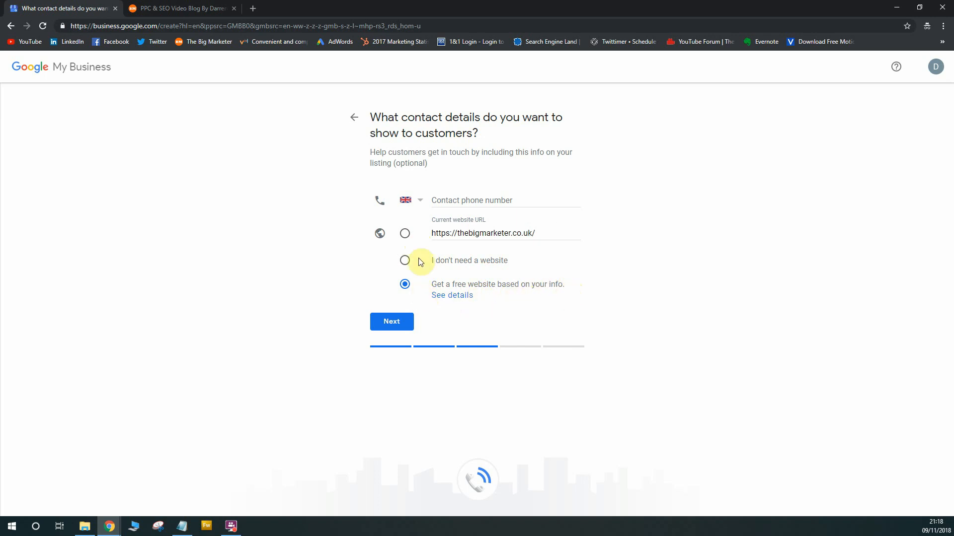
mouse_move(499, 215)
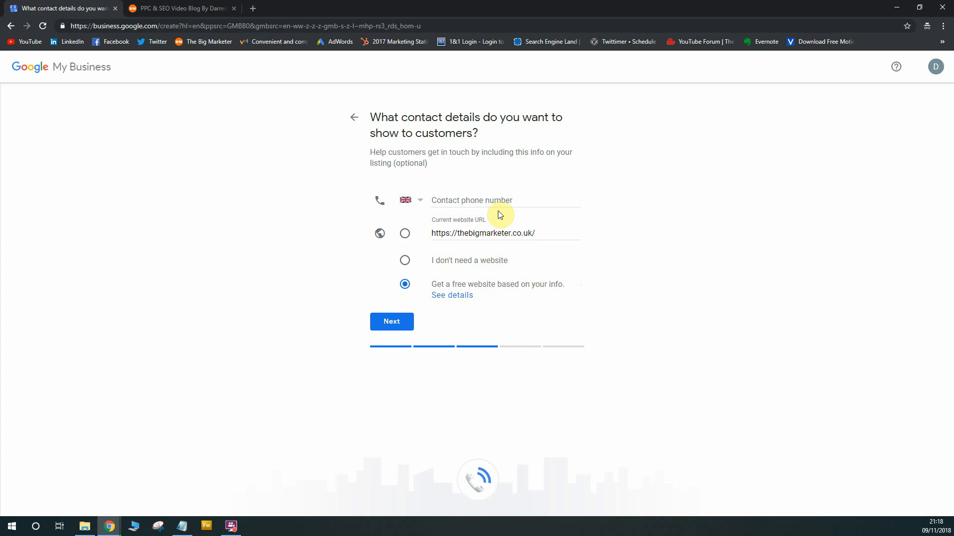
mouse_move(404, 234)
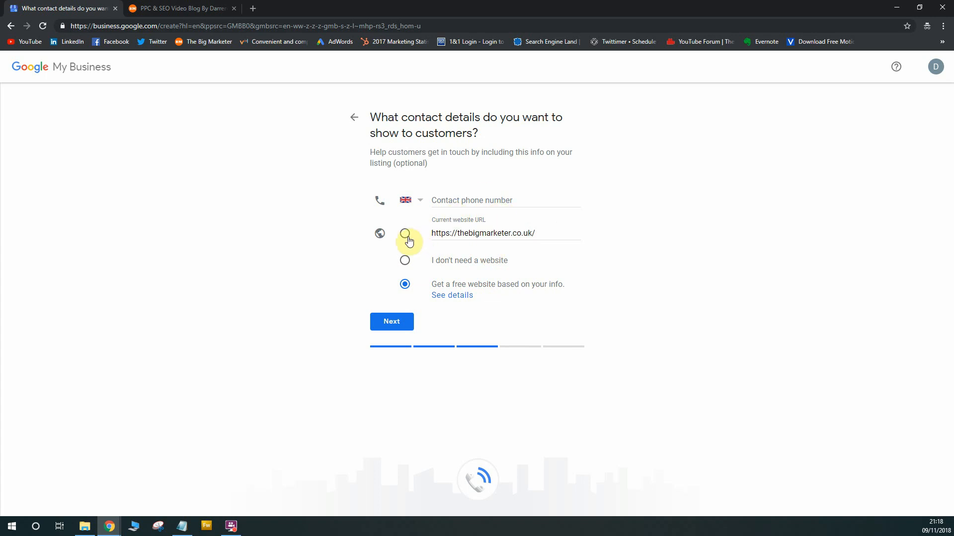
click(404, 233)
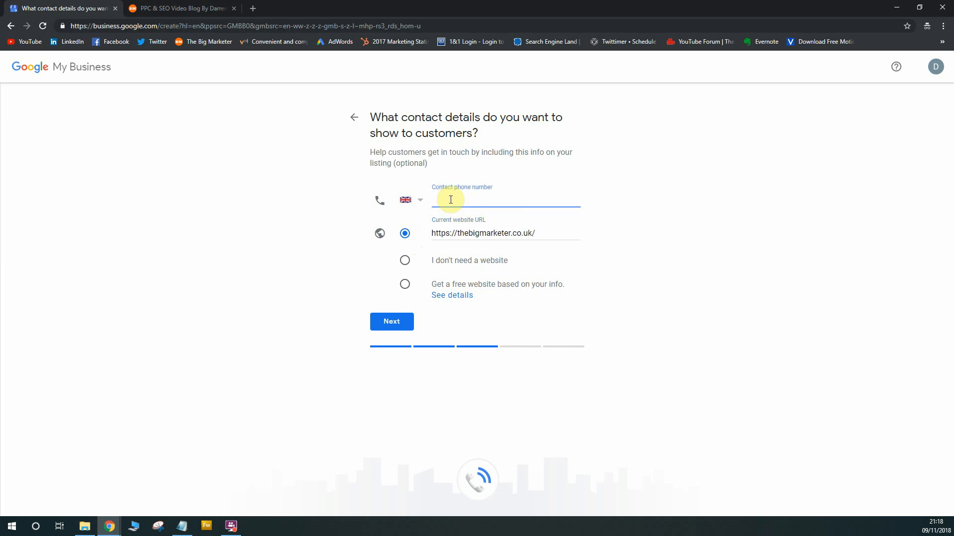
text(020)
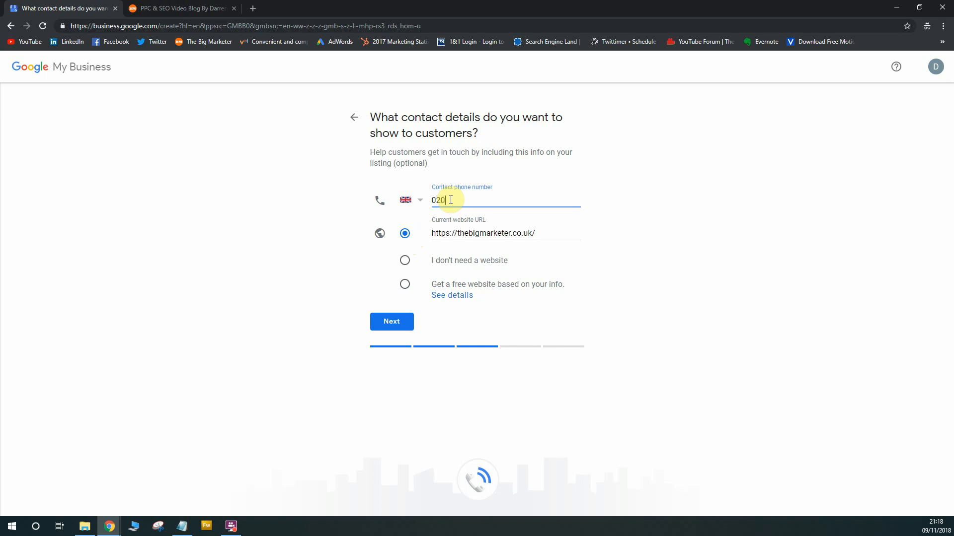
text(30000000)
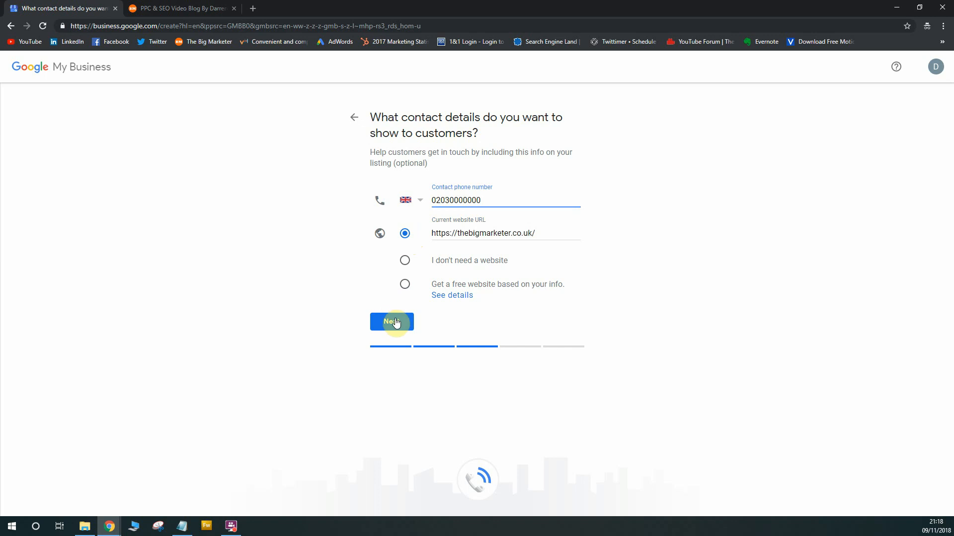
click(391, 322)
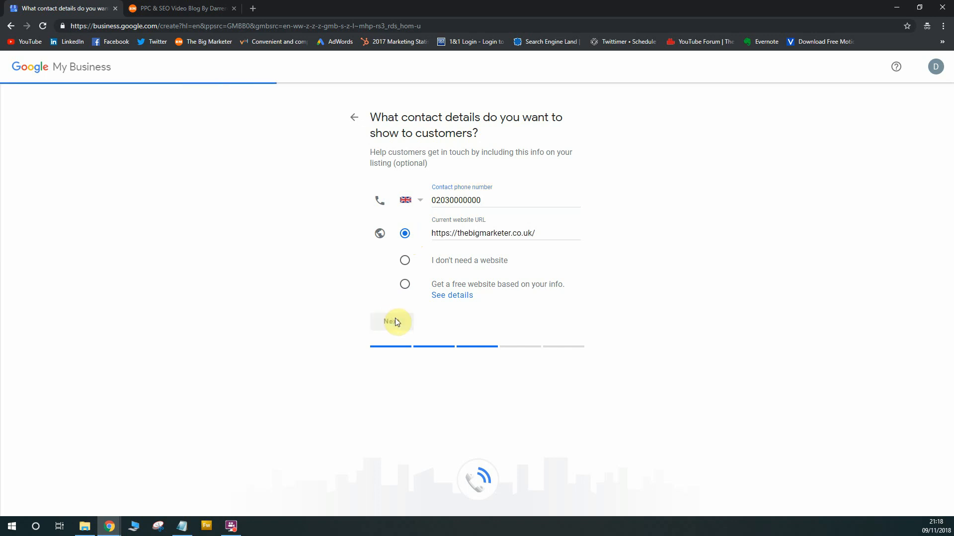
click(391, 321)
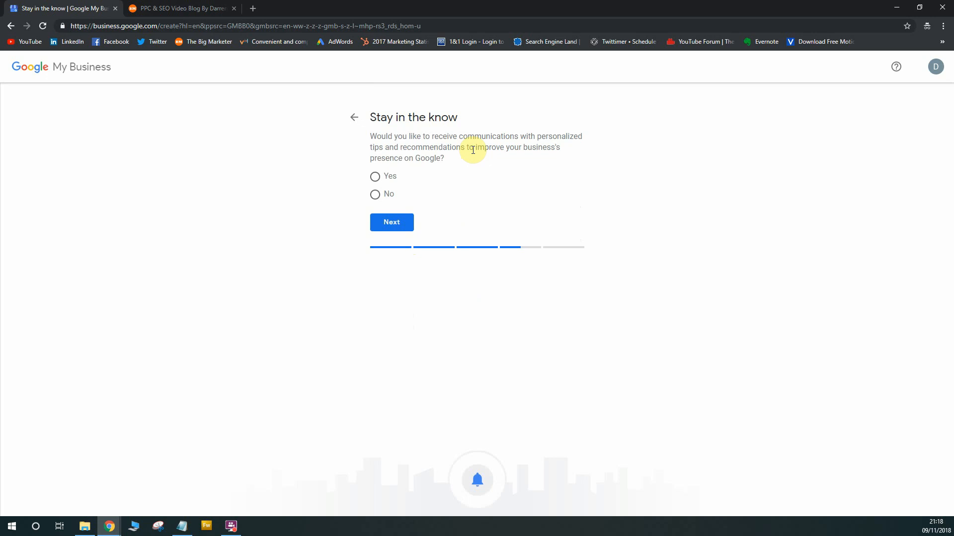
mouse_move(472, 166)
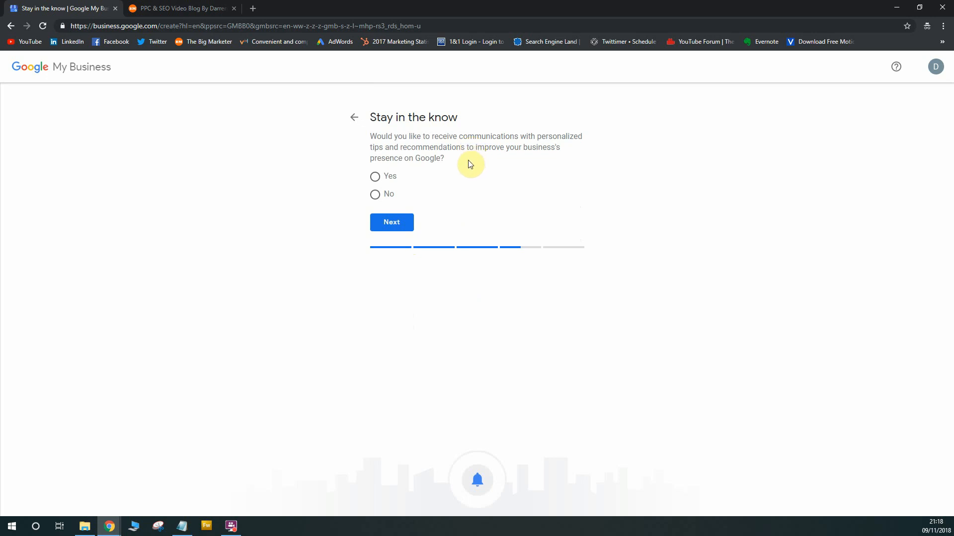
mouse_move(410, 180)
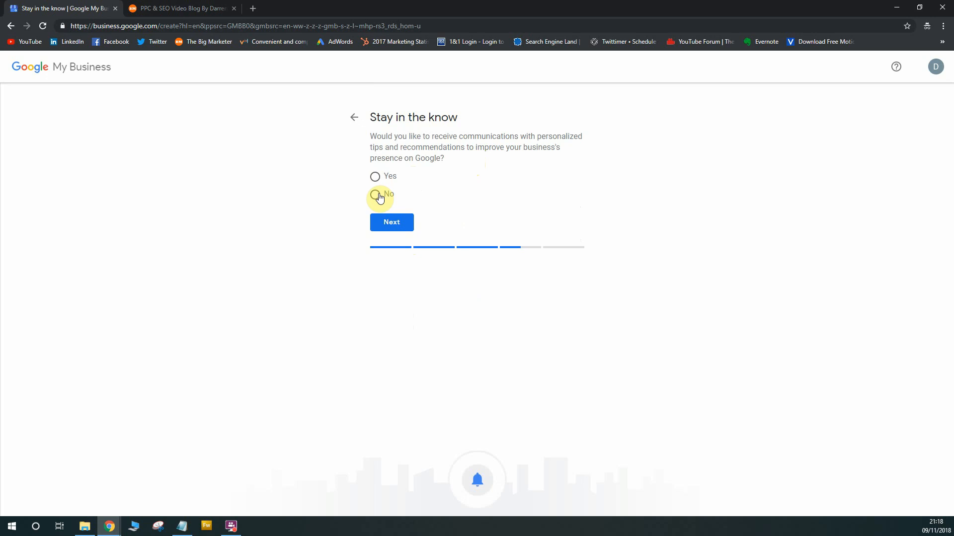
mouse_move(379, 178)
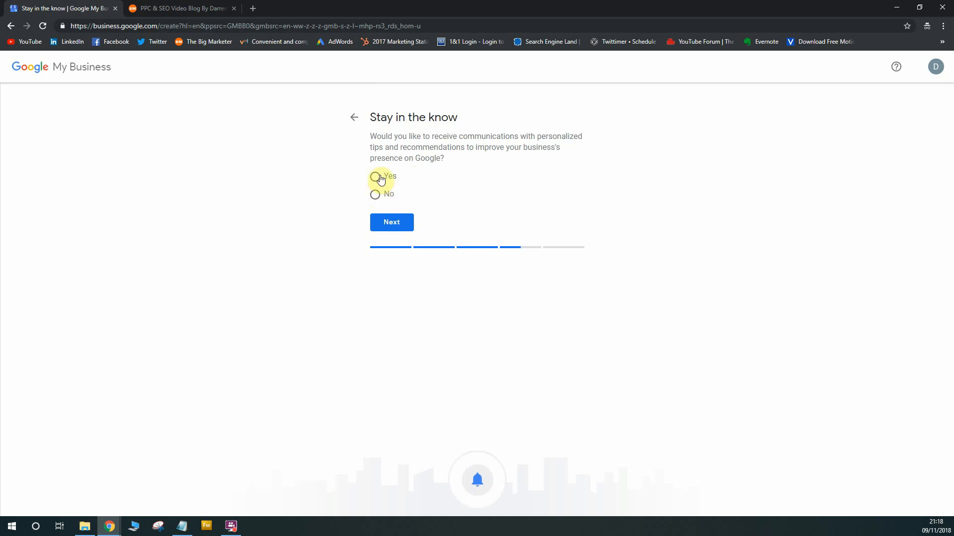
Step: Answer No to tips and recommendations emails and continue to finish-and-verify
click(375, 194)
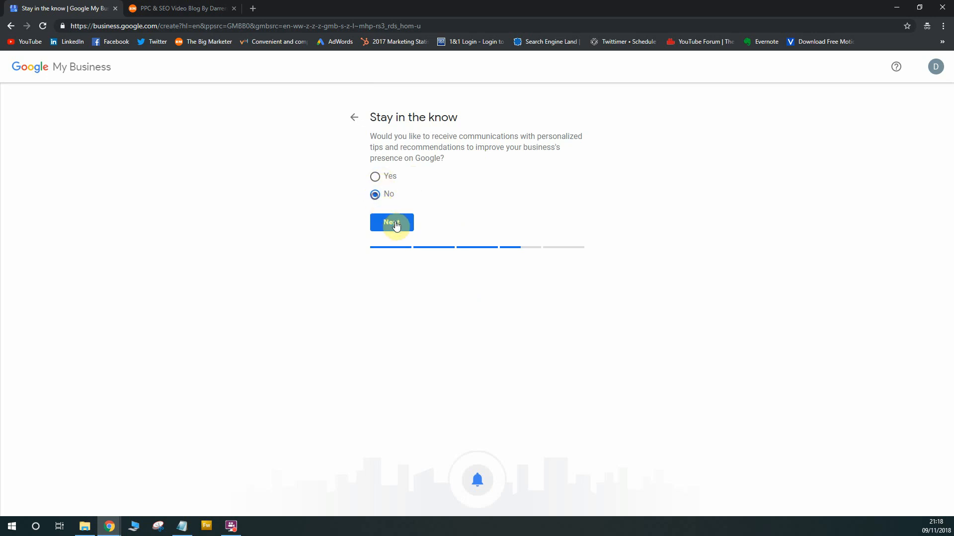
click(391, 222)
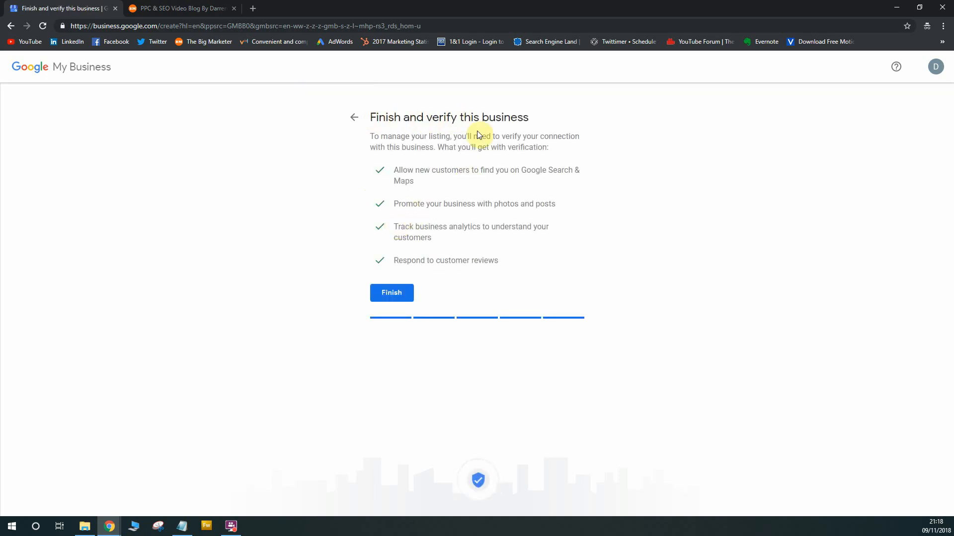
mouse_move(413, 117)
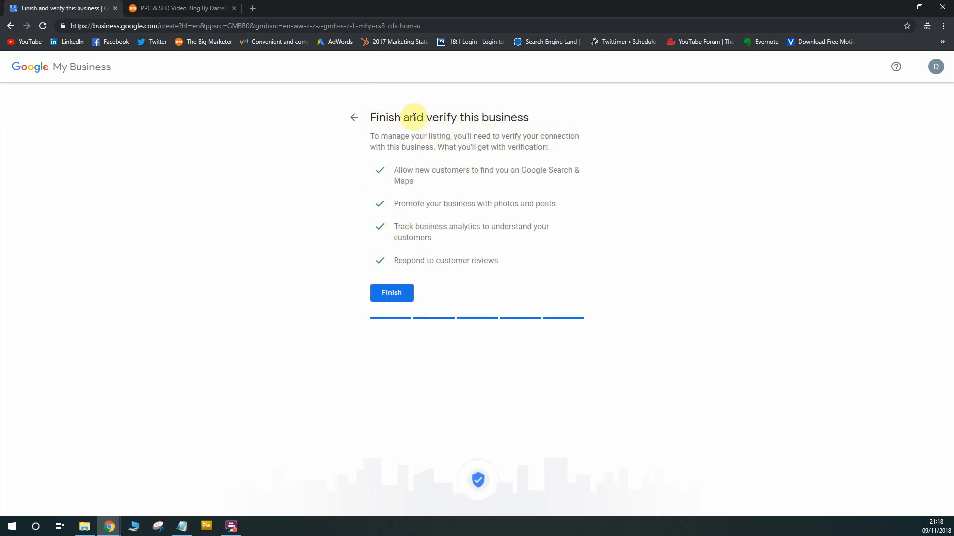
mouse_move(563, 150)
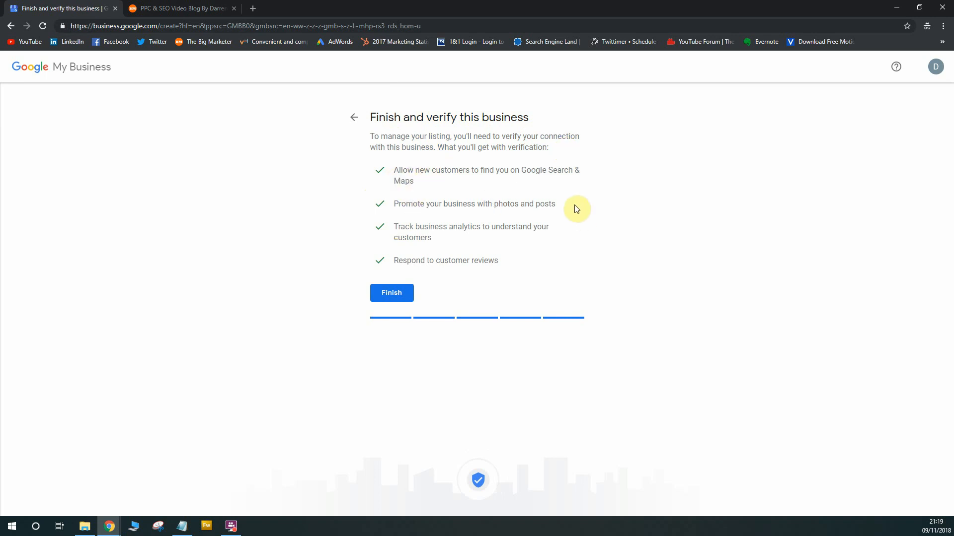
mouse_move(489, 237)
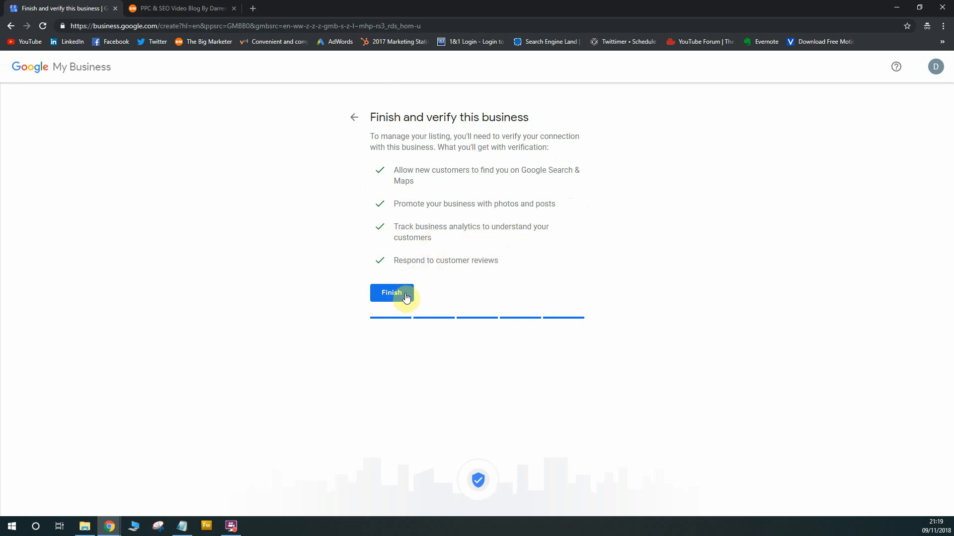
Step: Finish the Bobs Plumbers listing wizard so the verification method choices appear
click(391, 292)
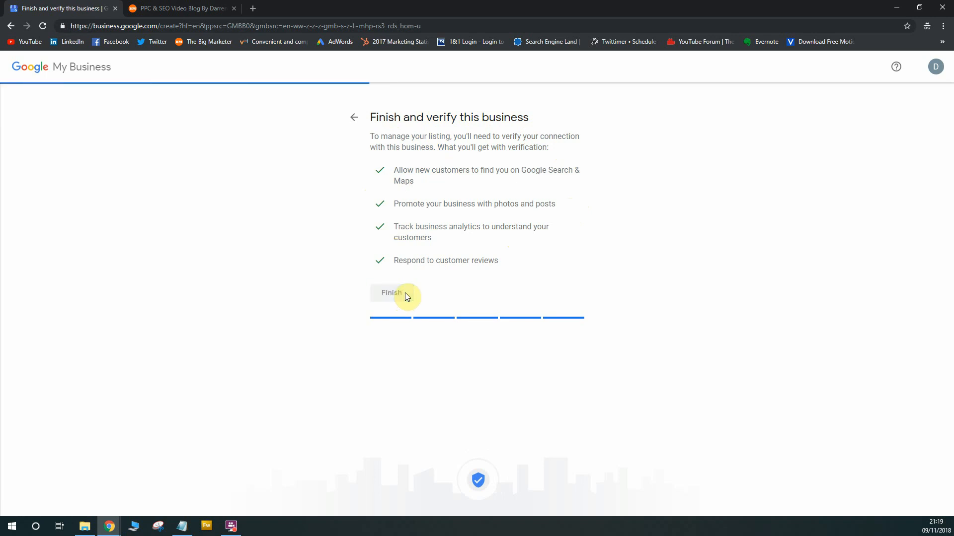
click(391, 292)
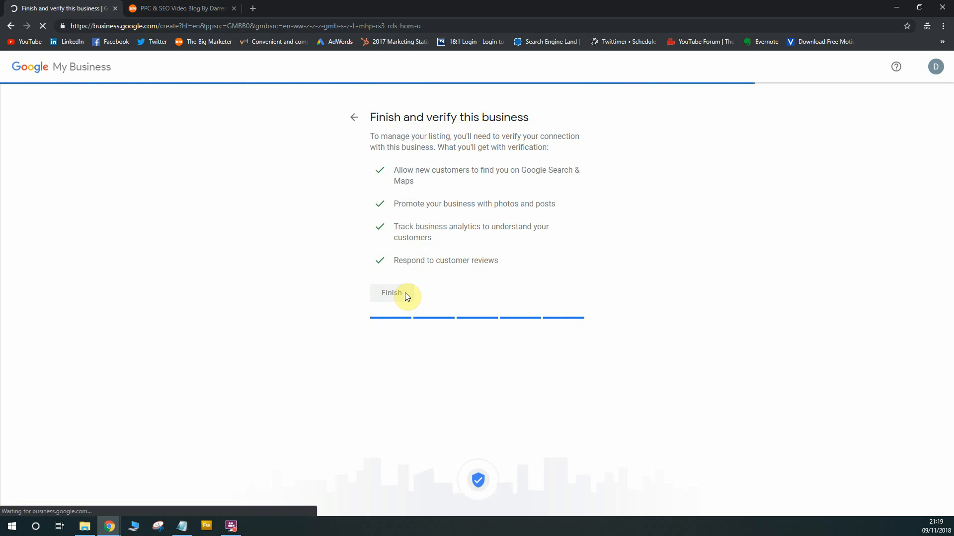
click(390, 292)
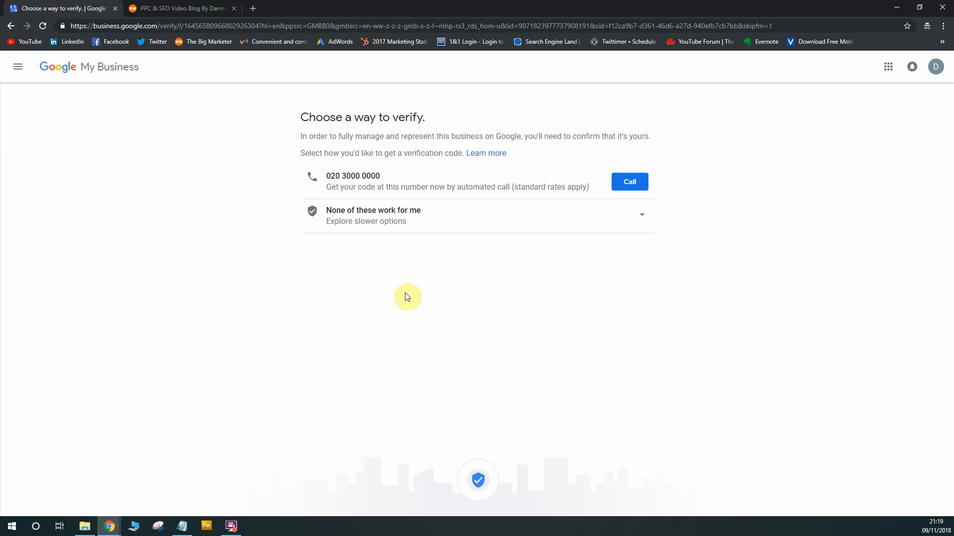
mouse_move(430, 204)
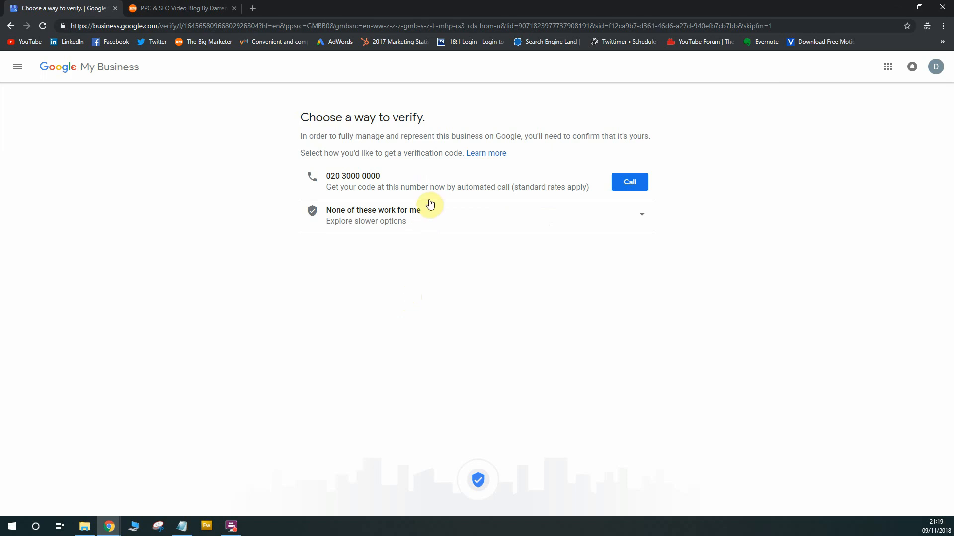
mouse_move(429, 185)
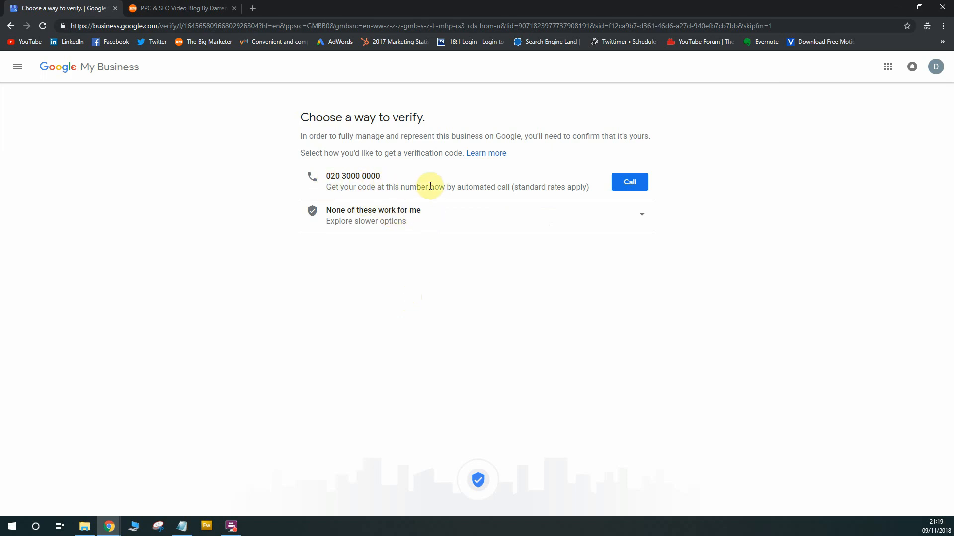
mouse_move(590, 193)
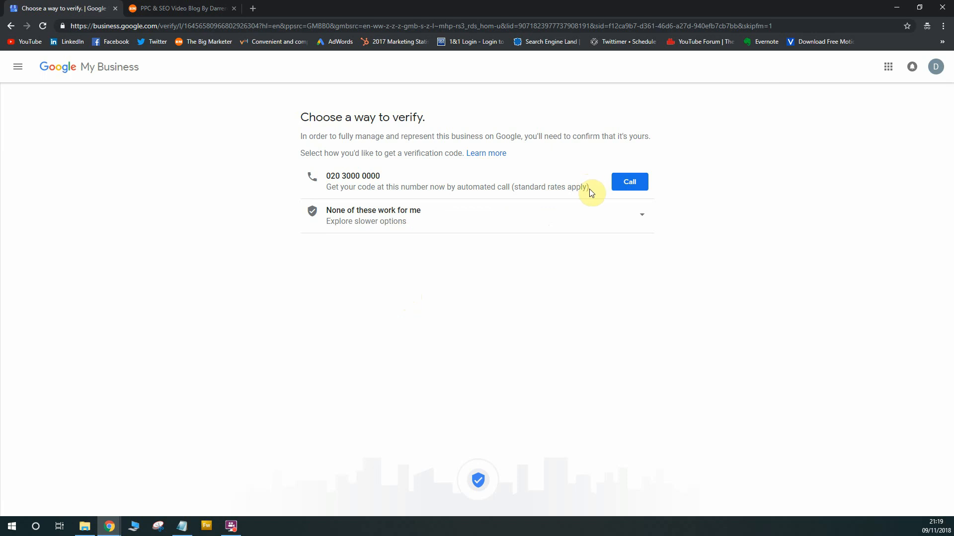
mouse_move(328, 176)
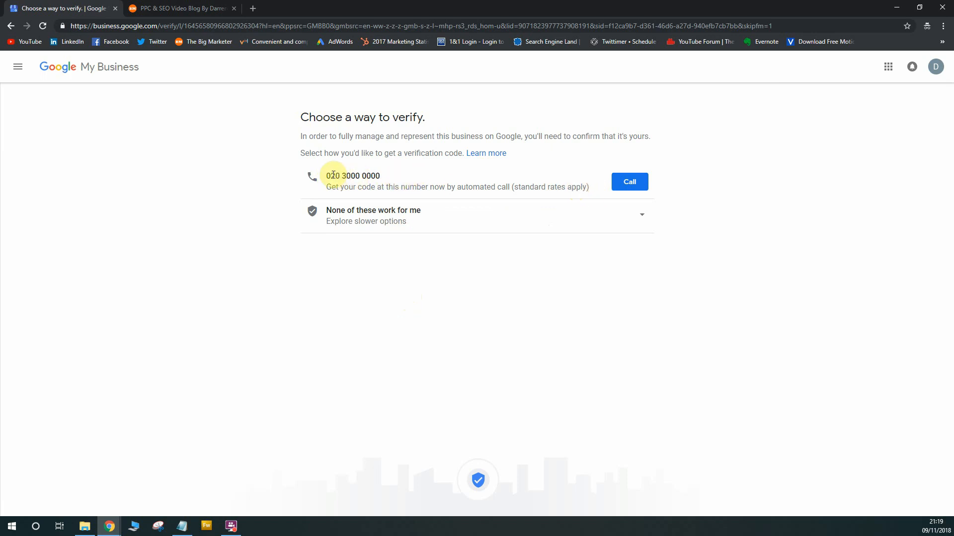
mouse_move(395, 214)
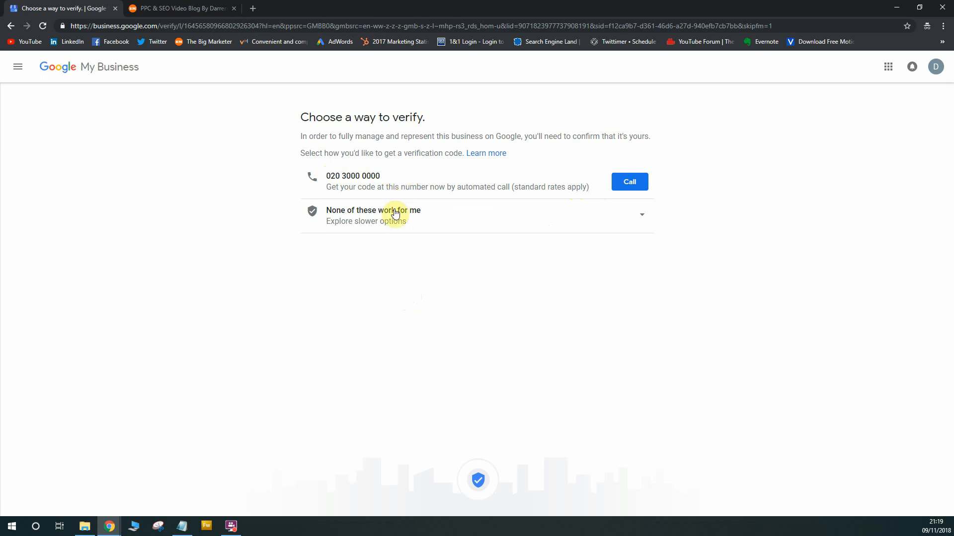
Step: Expand 'None of these work for me' to show postcard-by-mail and verify-later options
click(372, 210)
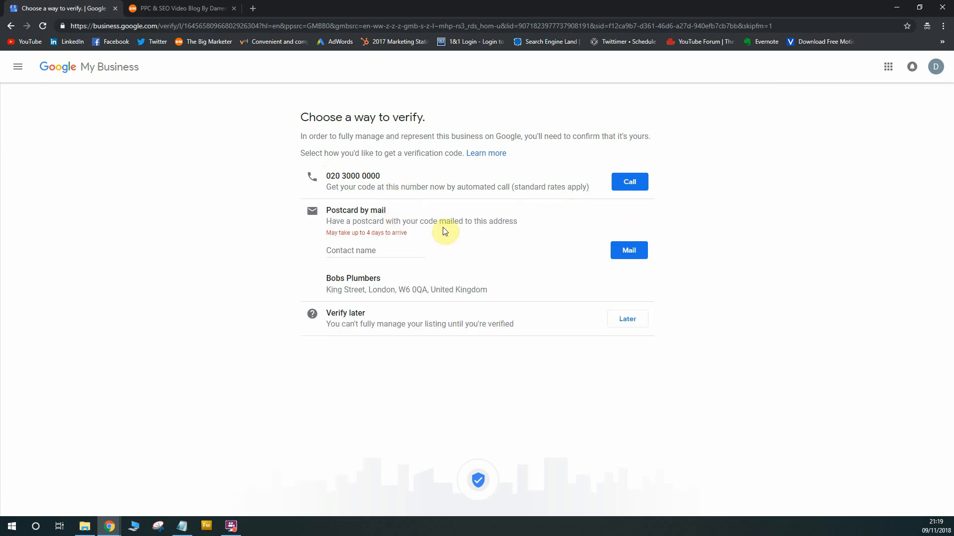
Step: Request a verification postcard to King Street addressed to contact name Darren
click(375, 251)
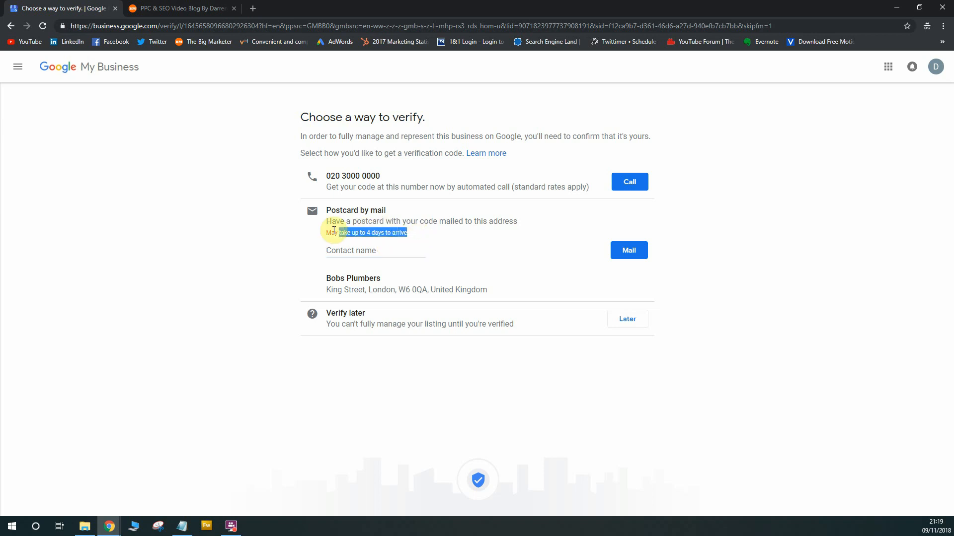
click(376, 250)
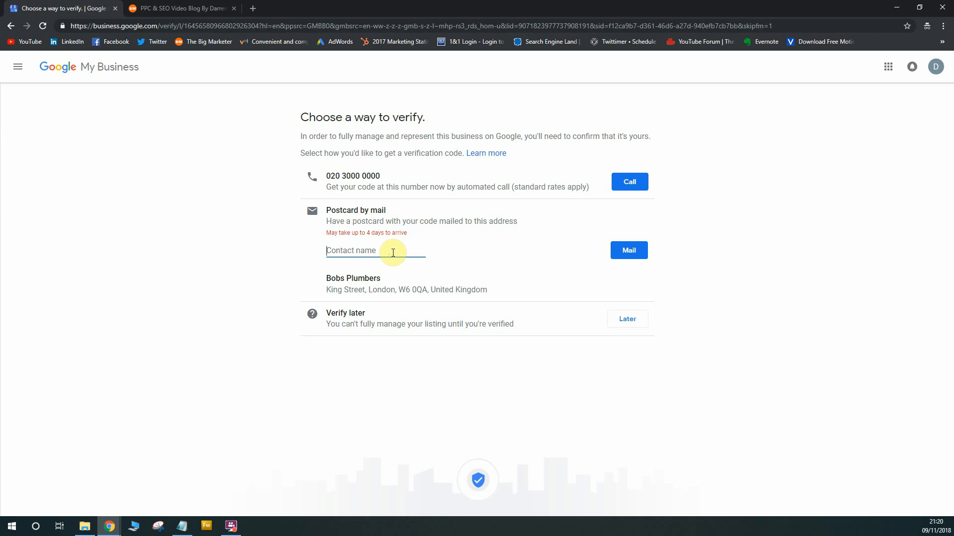
text(Darren)
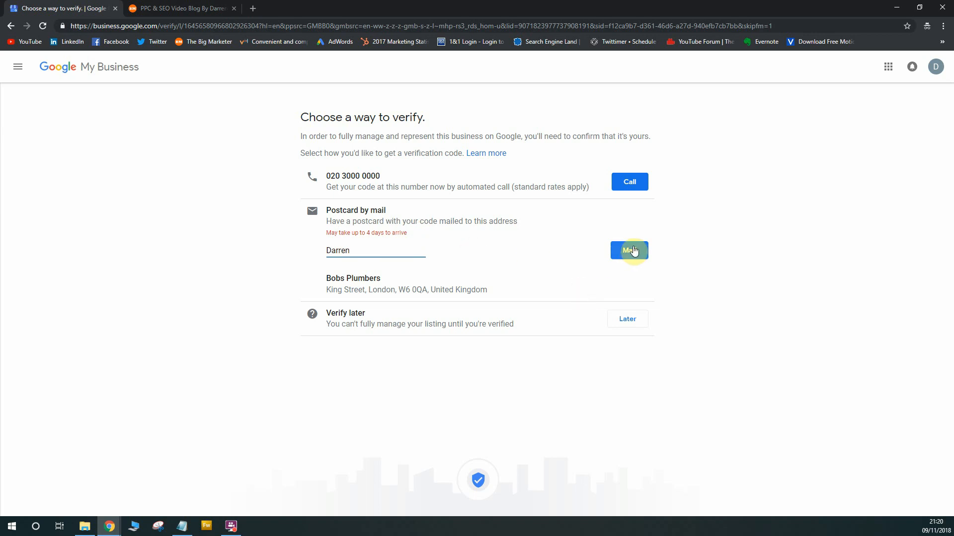
click(629, 251)
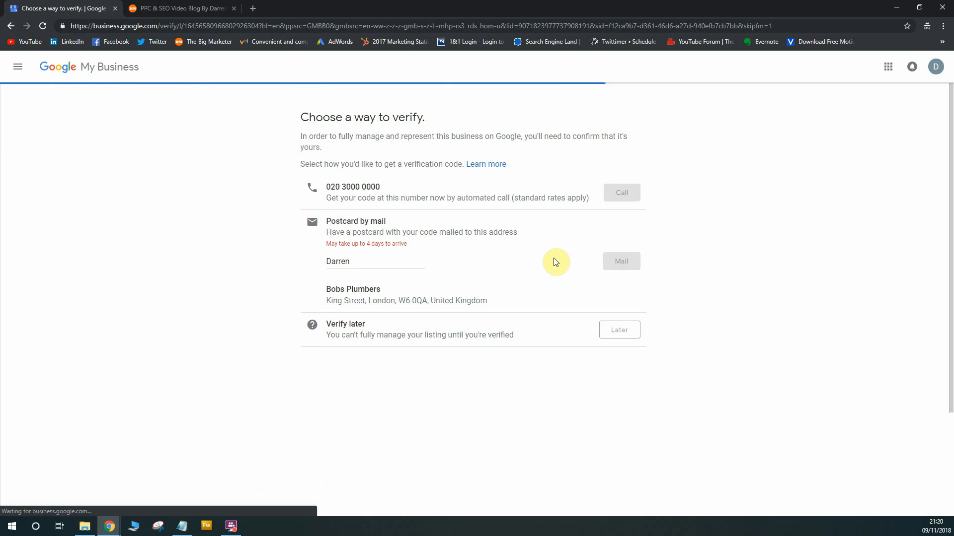
click(620, 261)
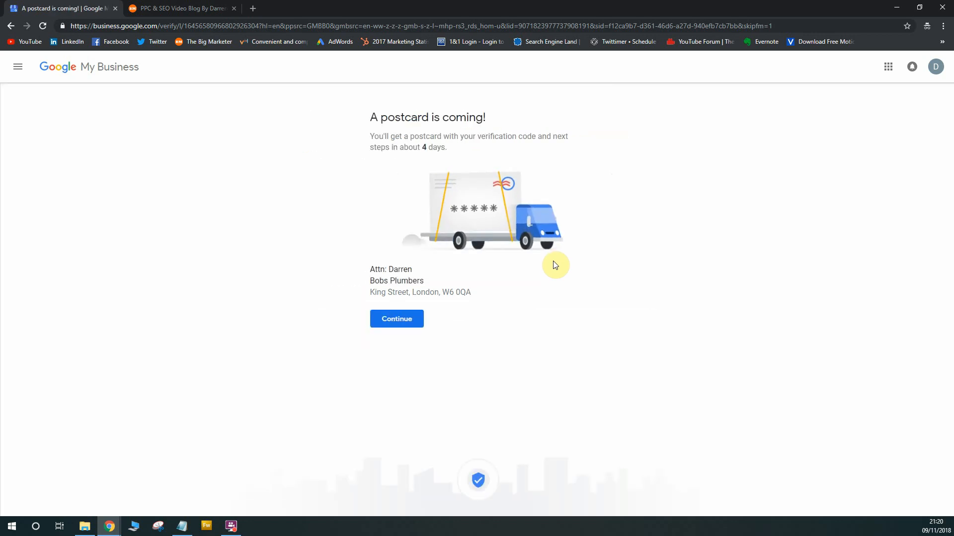
mouse_move(444, 150)
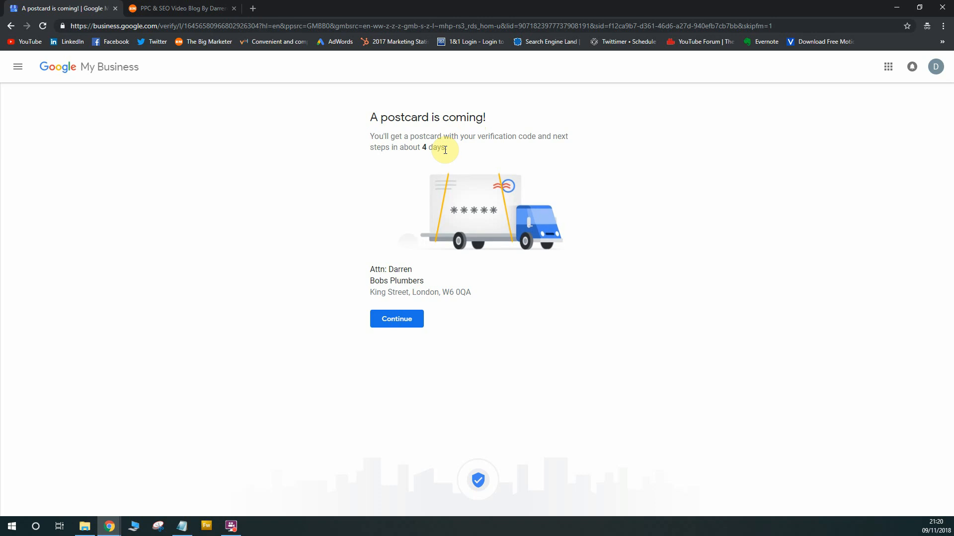
mouse_move(458, 260)
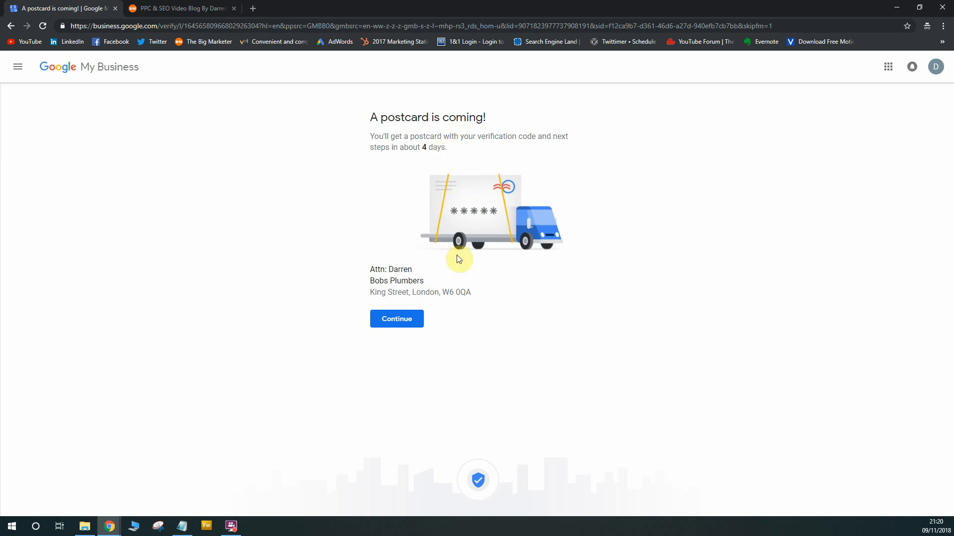
mouse_move(444, 314)
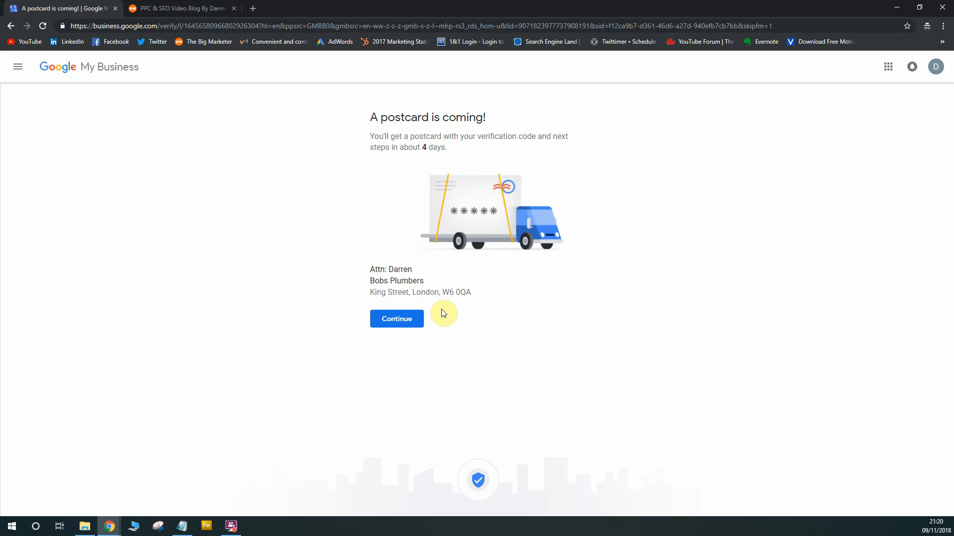
Step: Continue from the postcard confirmation into the Bobs Plumbers dashboard
click(396, 319)
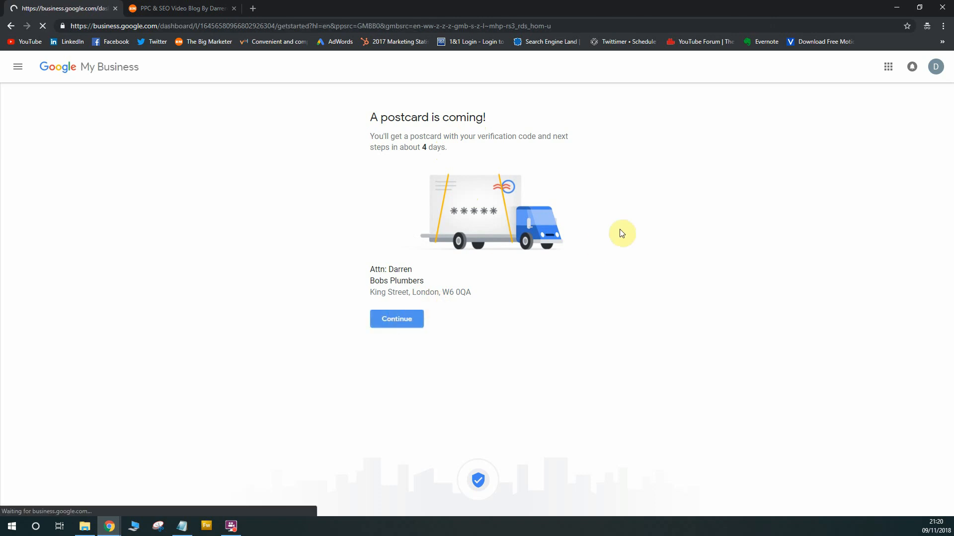
click(396, 319)
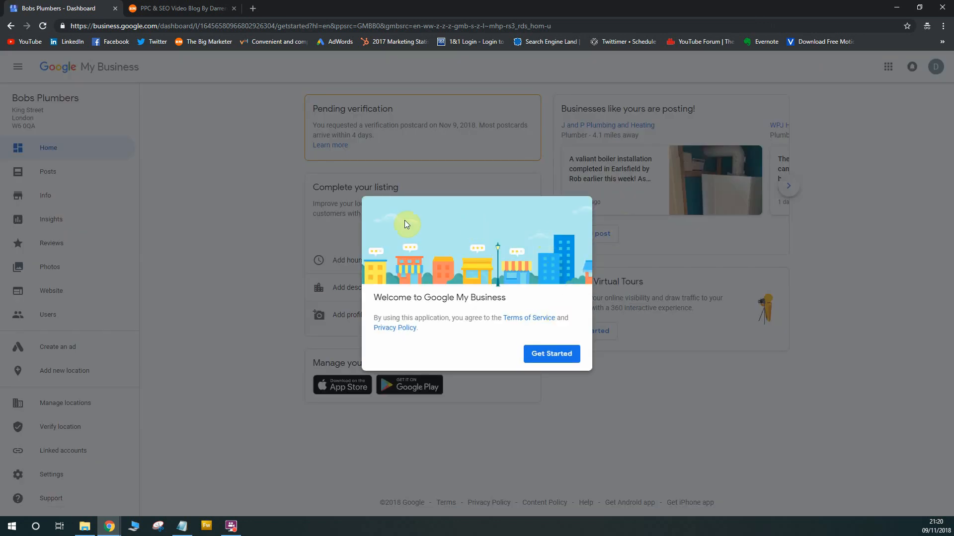
mouse_move(559, 233)
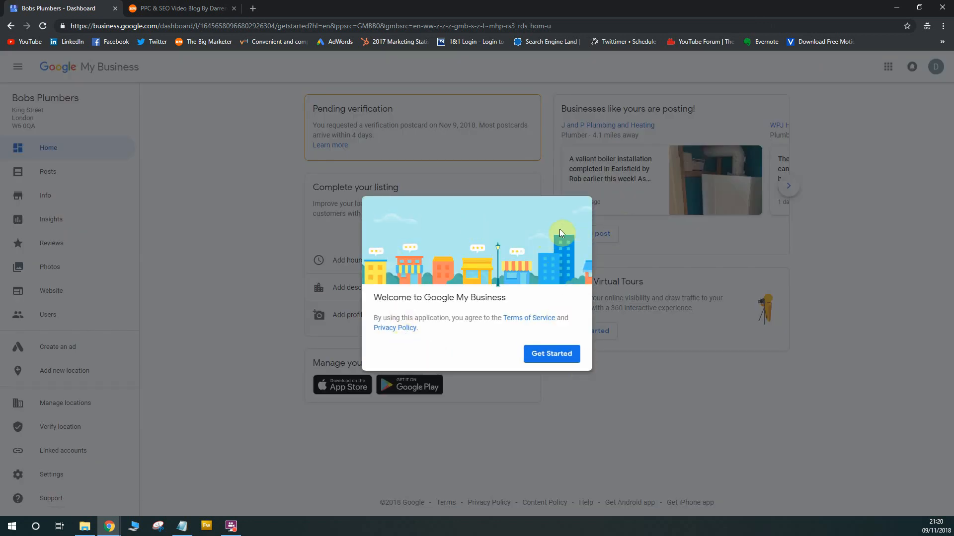
Step: Dismiss the welcome dialog with Get Started, leaving the dashboard at pending verification
click(550, 354)
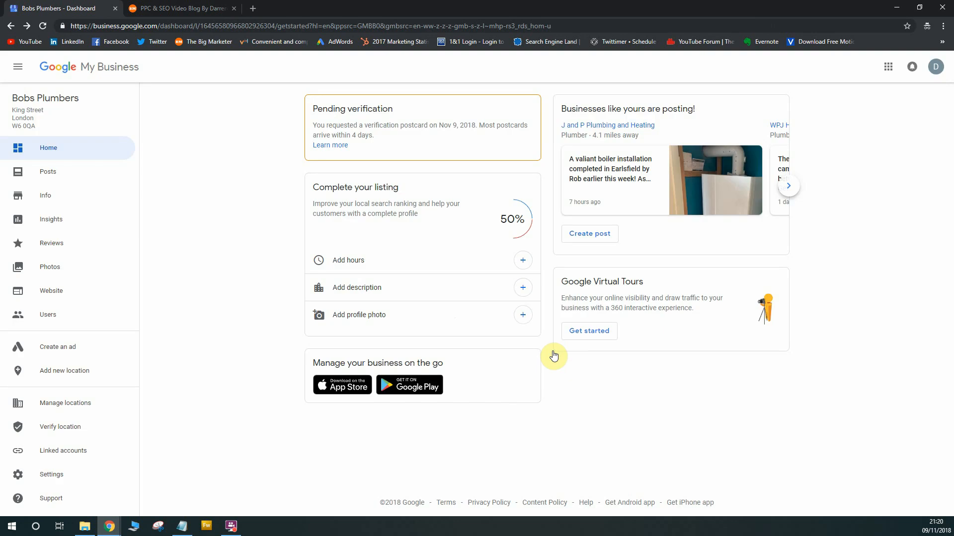
mouse_move(310, 106)
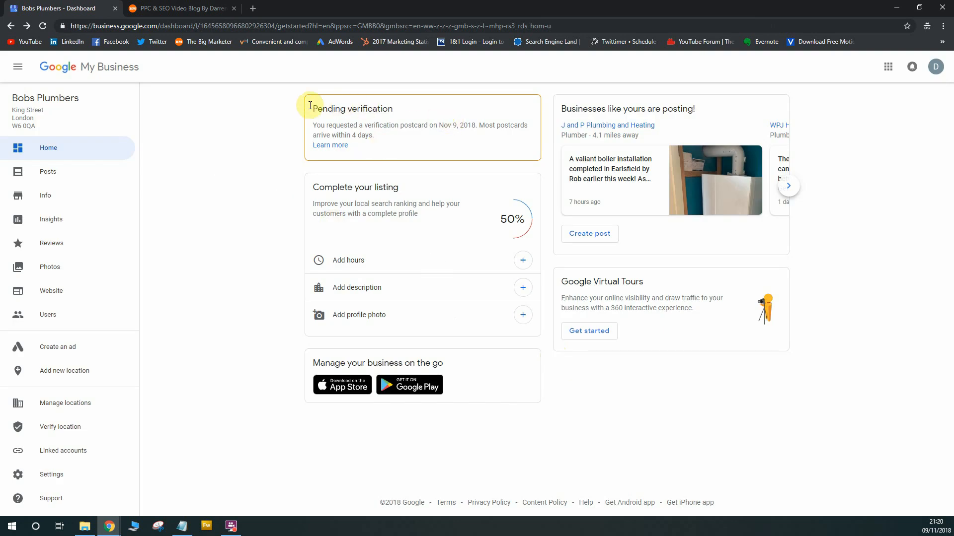
mouse_move(399, 112)
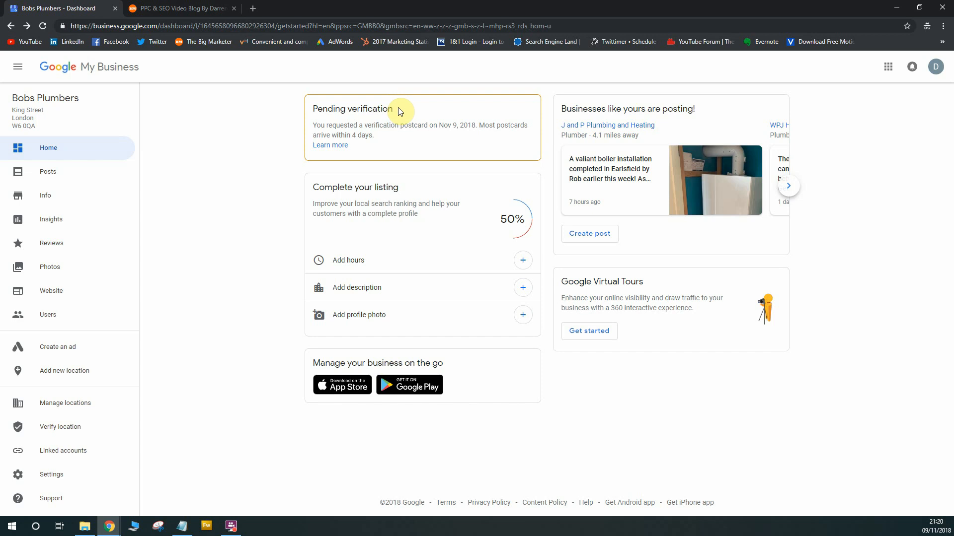
mouse_move(402, 117)
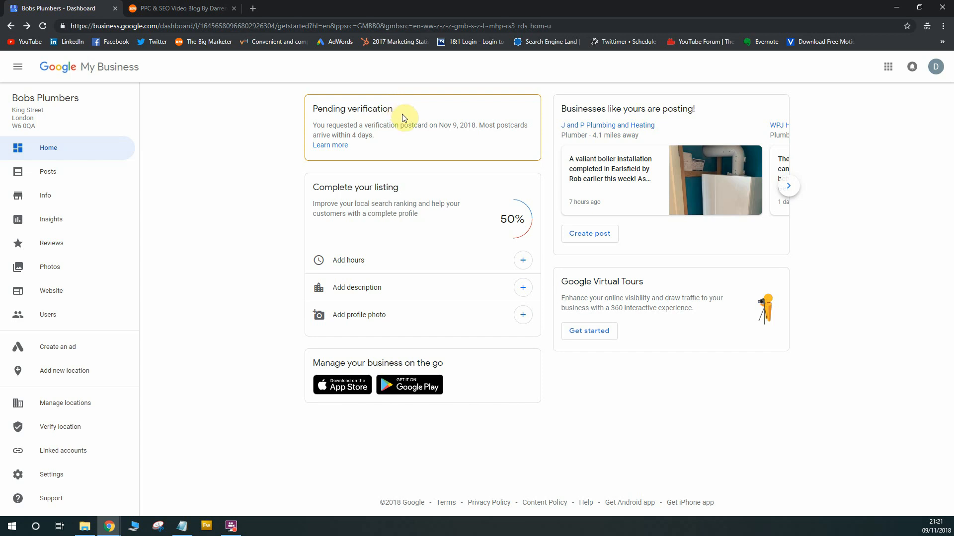
mouse_move(415, 137)
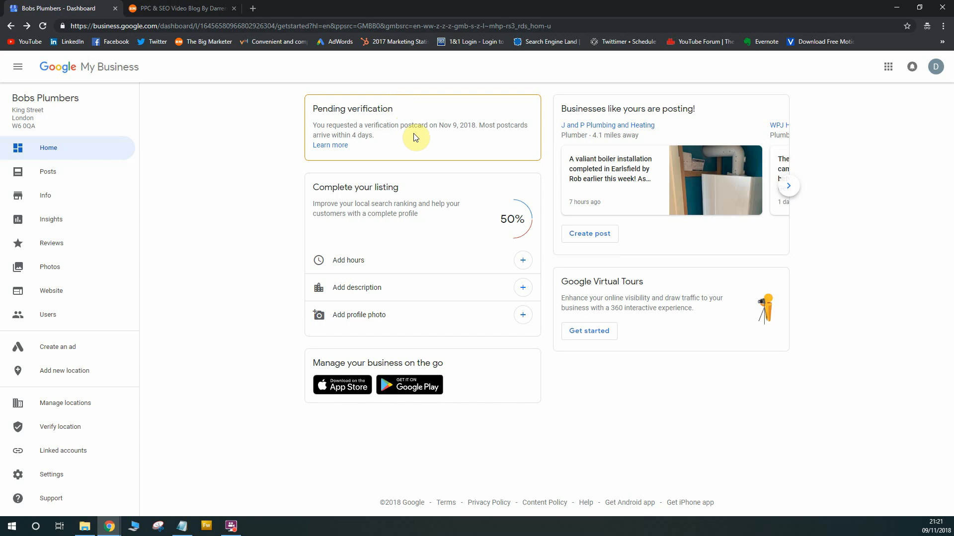